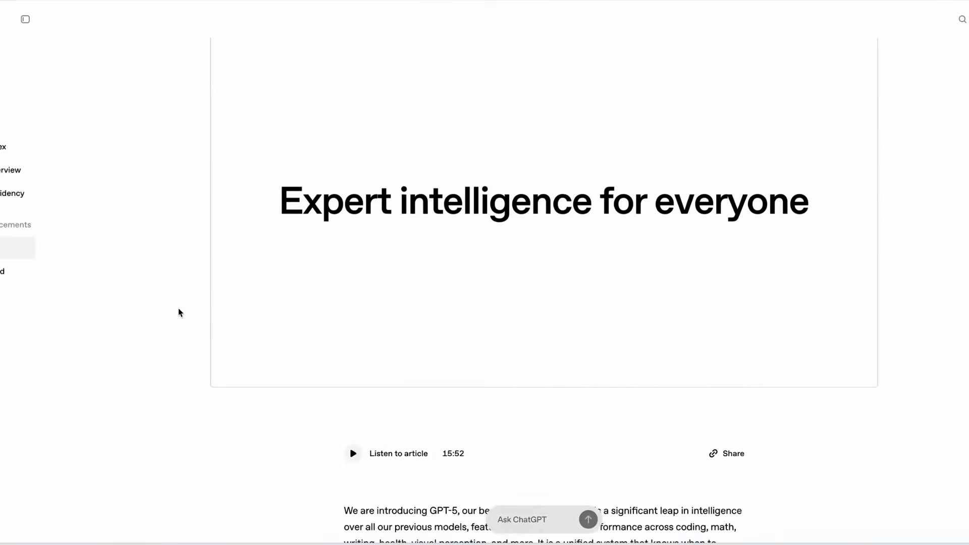
Scroll the GPT-5 announcement past 'One unified system' to the coding game examples
scroll("down", 3)
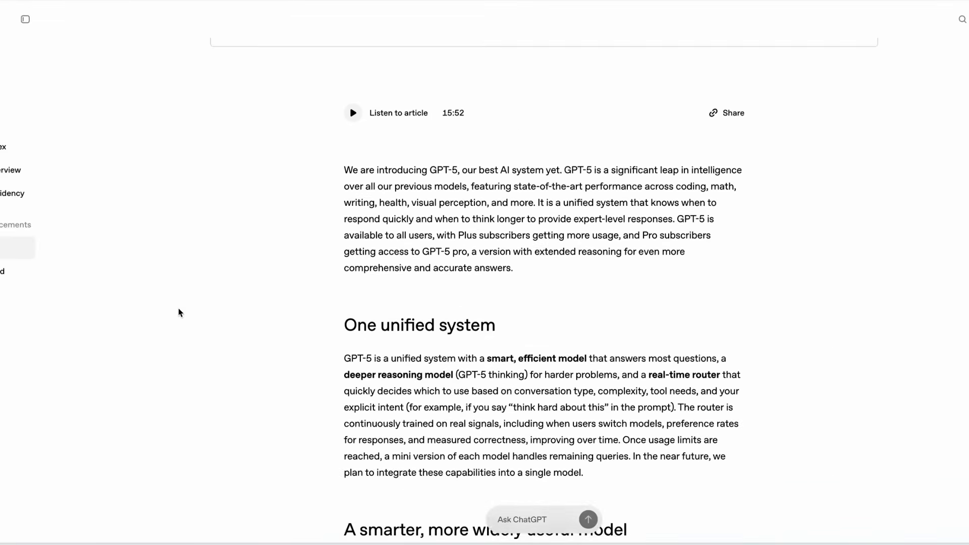
scroll("down", 3)
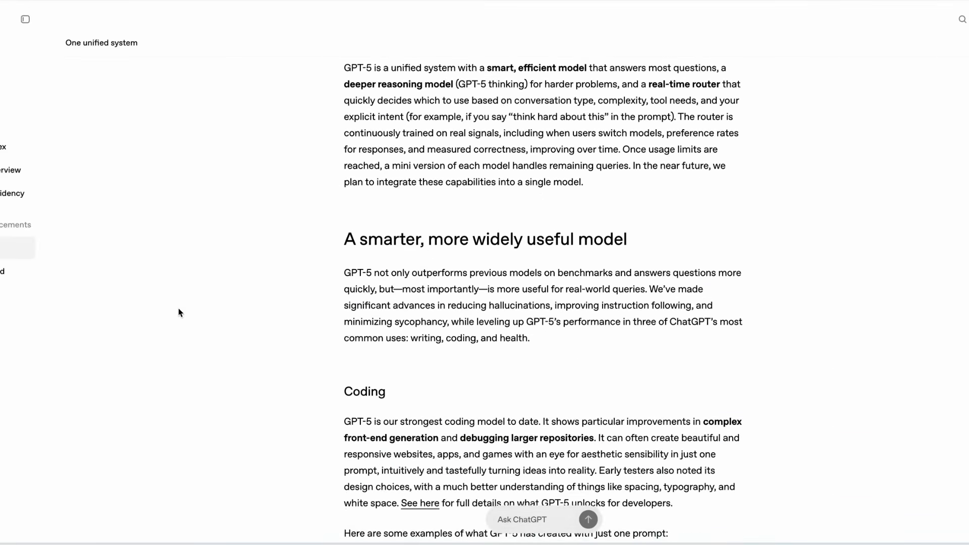
scroll("down", 3)
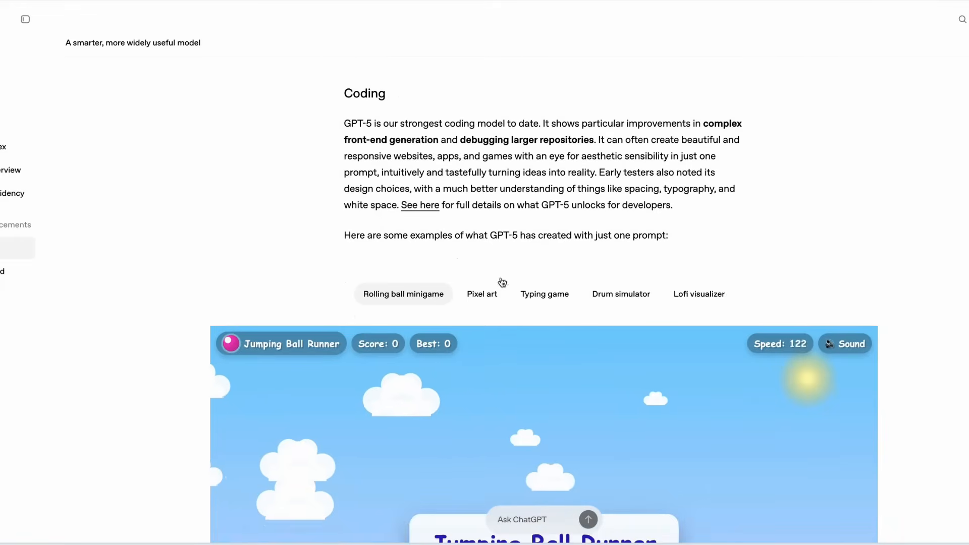
scroll("down", 3)
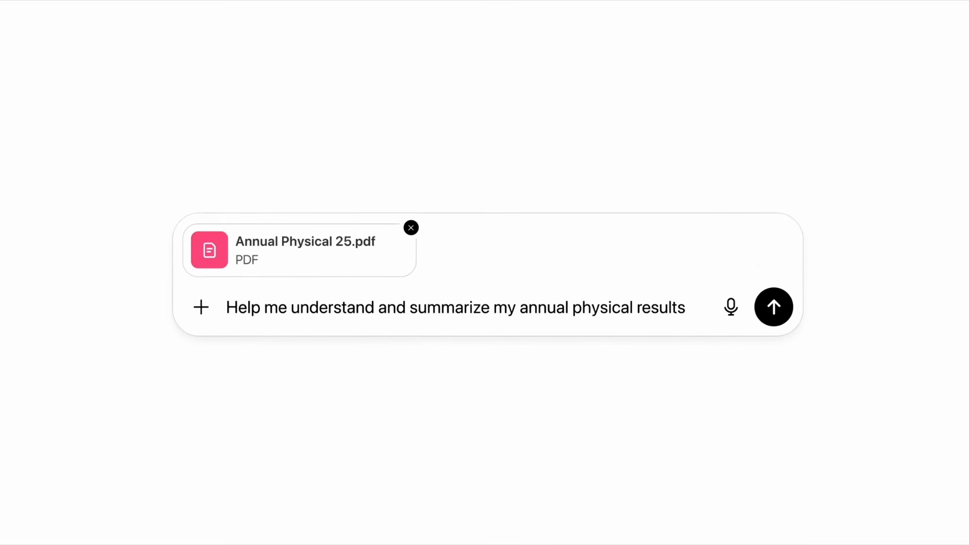
Open the GPT-5 Model Scorecard and read the benchmarks, safety, specs, pricing and At-a-Glance Scores
left_click(773, 307)
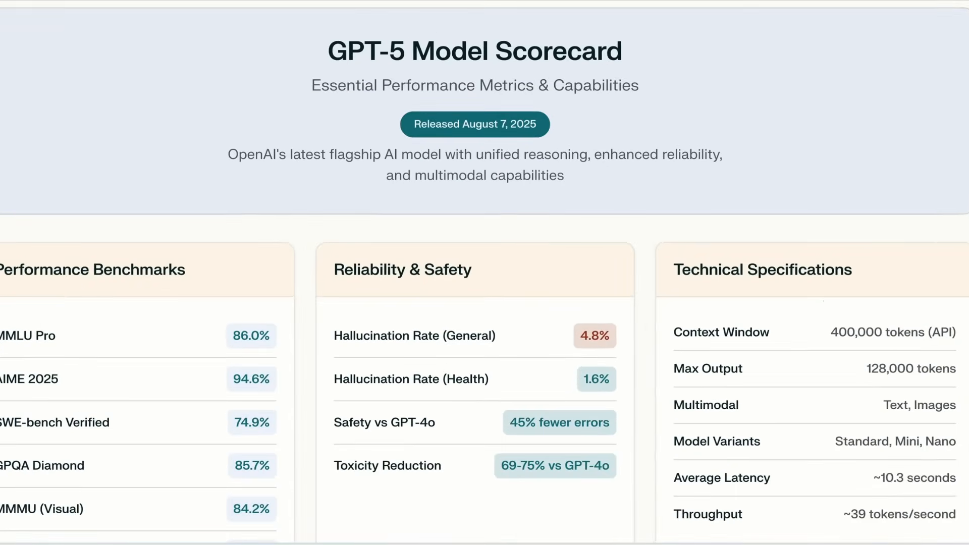
scroll("down", 3)
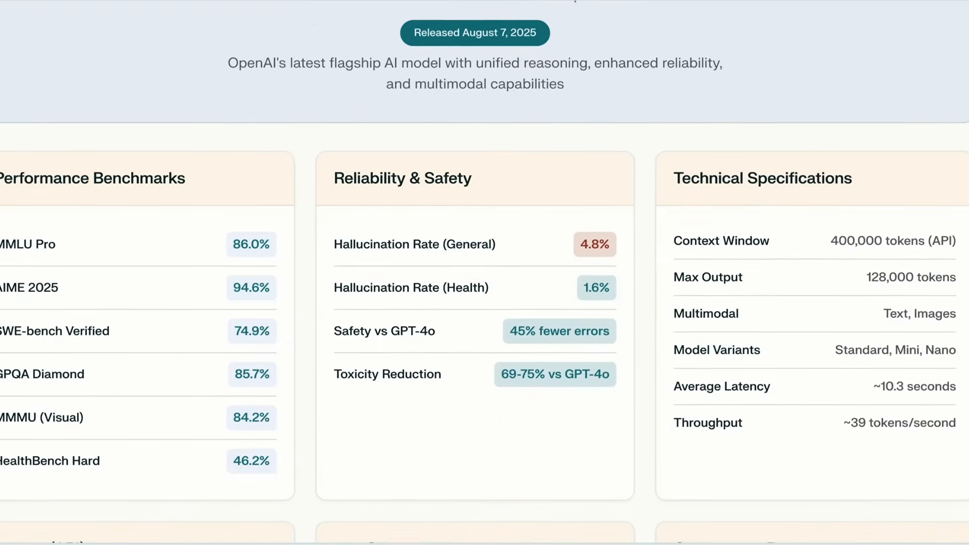
scroll("down", 3)
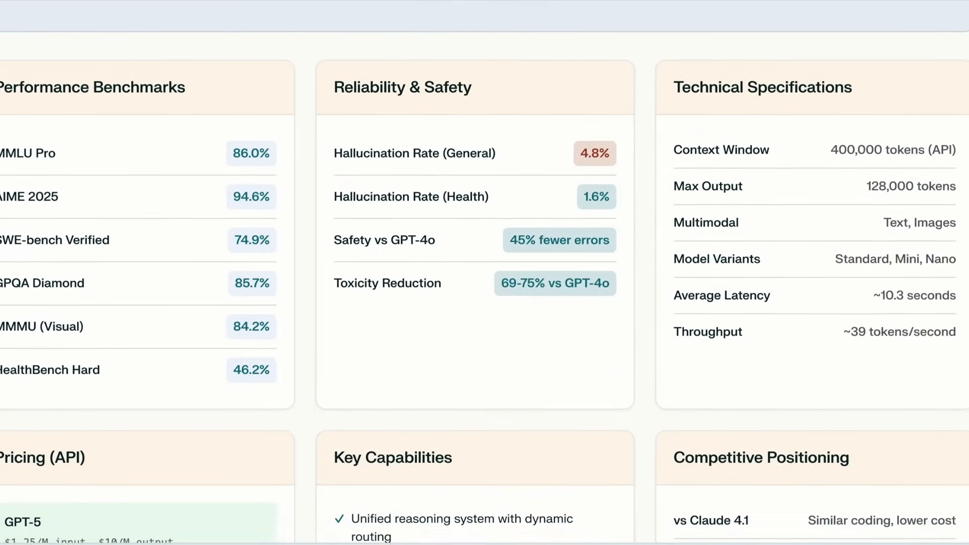
scroll("down", 3)
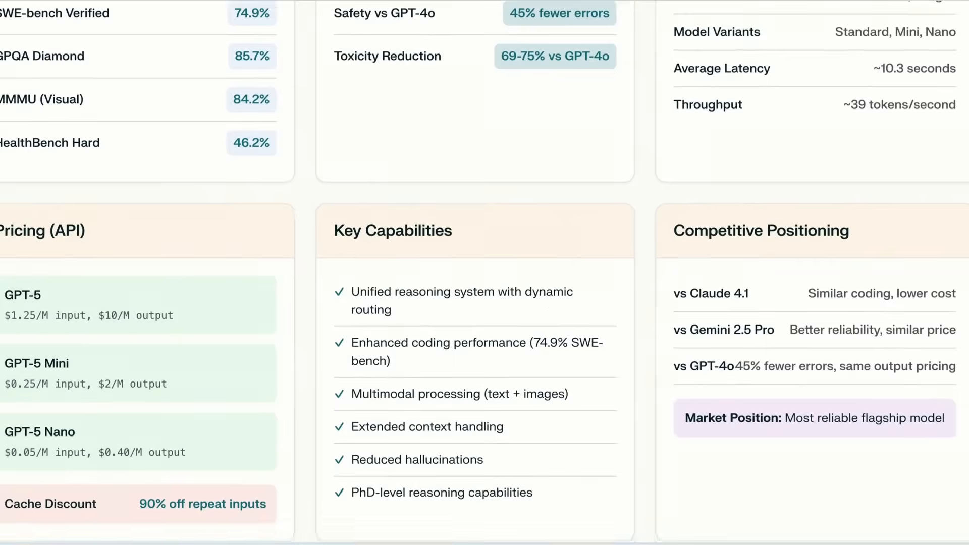
scroll("down", 3)
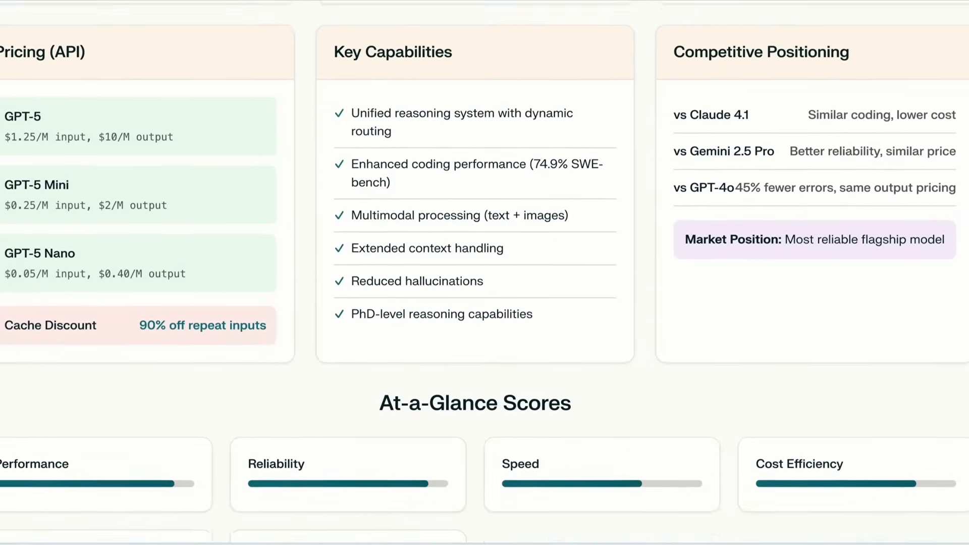
scroll("down", 3)
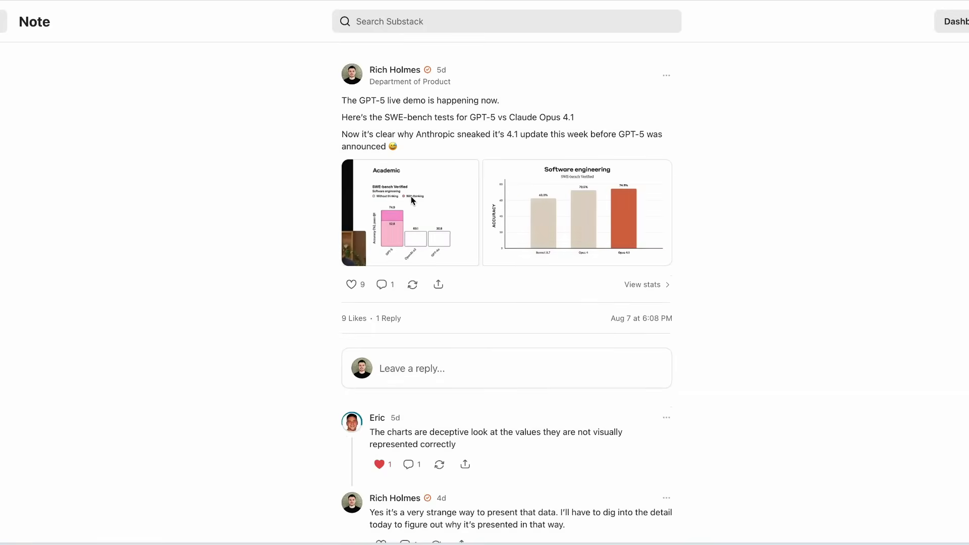
Open the Substack note on GPT-5 vs Claude Opus 4.1 SWE-bench charts and its replies
left_click(410, 213)
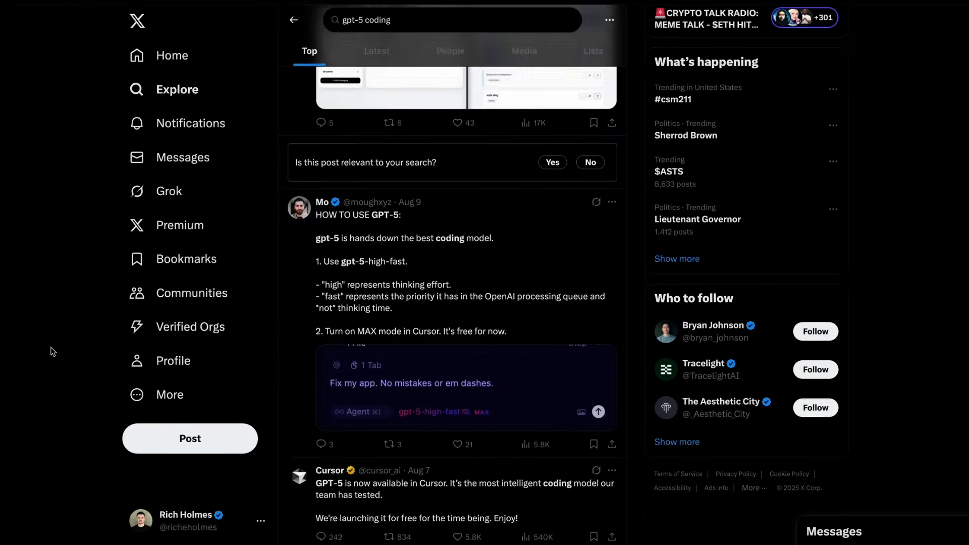
Scroll the 'gpt-5 coding' X results to the Holistic Agent Leaderboard post
scroll("down", 3)
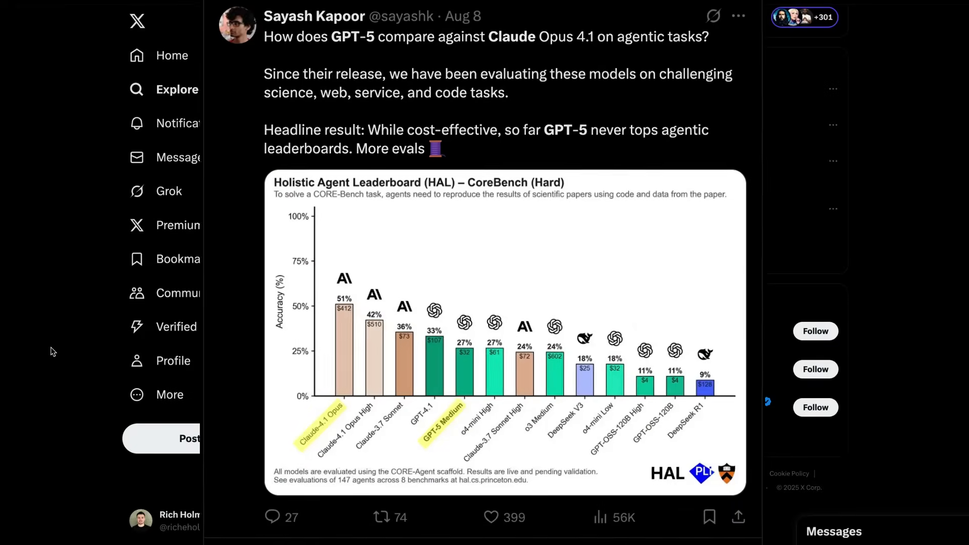
scroll("down", 3)
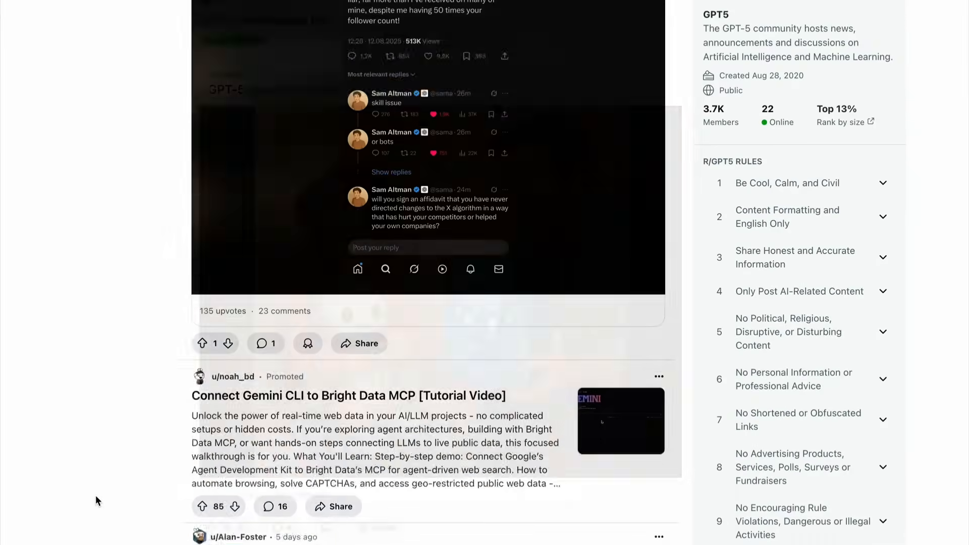
Scroll the r/GPT5 feed through the memes to the 'GPT5 is a serious Downgrade' post
scroll("down", 3)
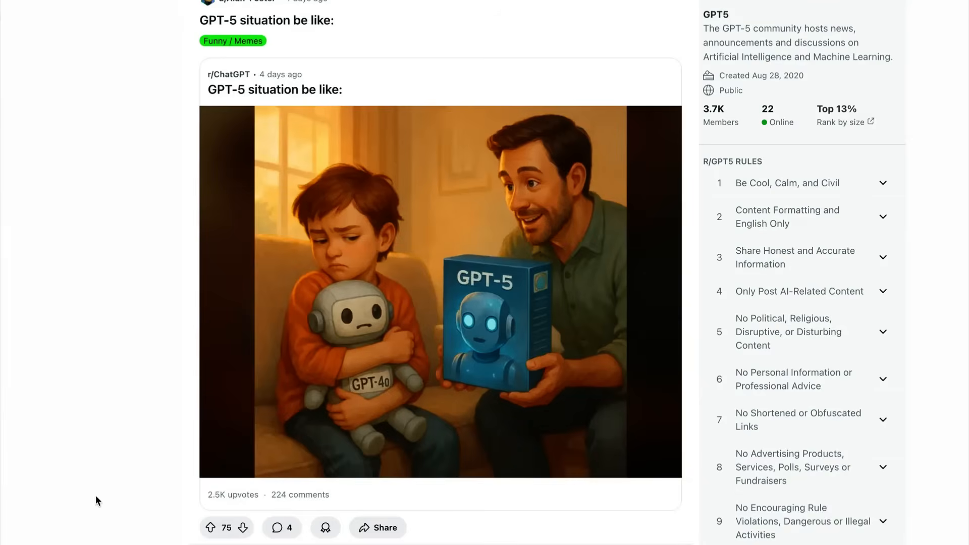
scroll("down", 3)
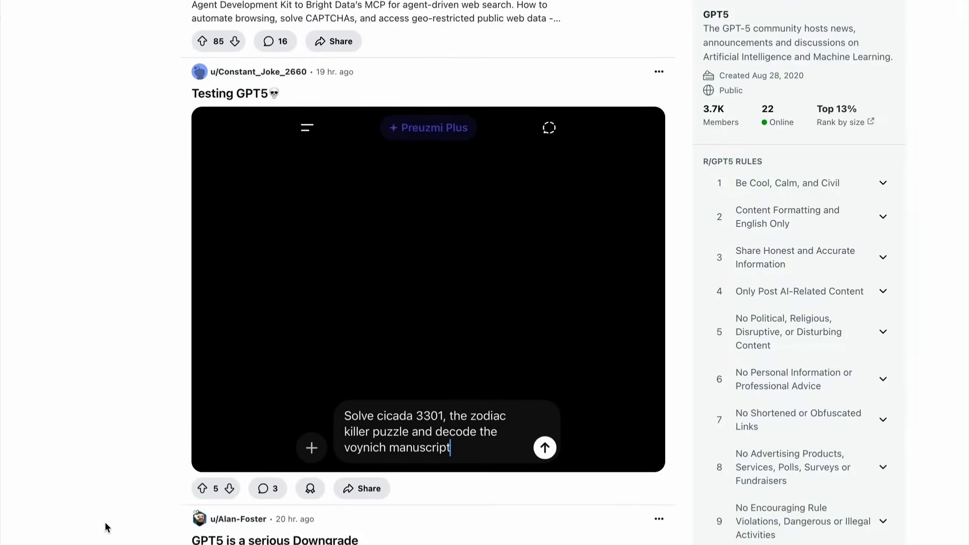
scroll("down", 3)
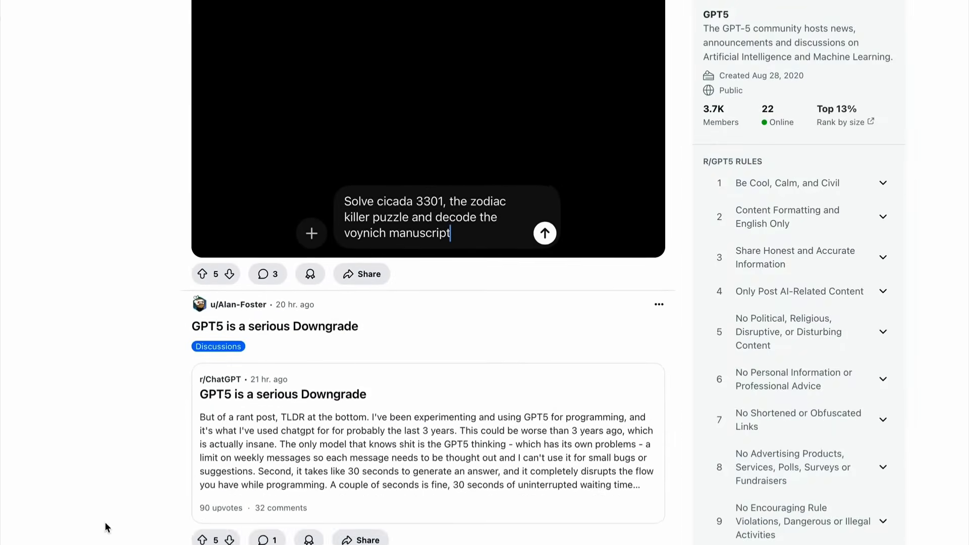
scroll("down", 3)
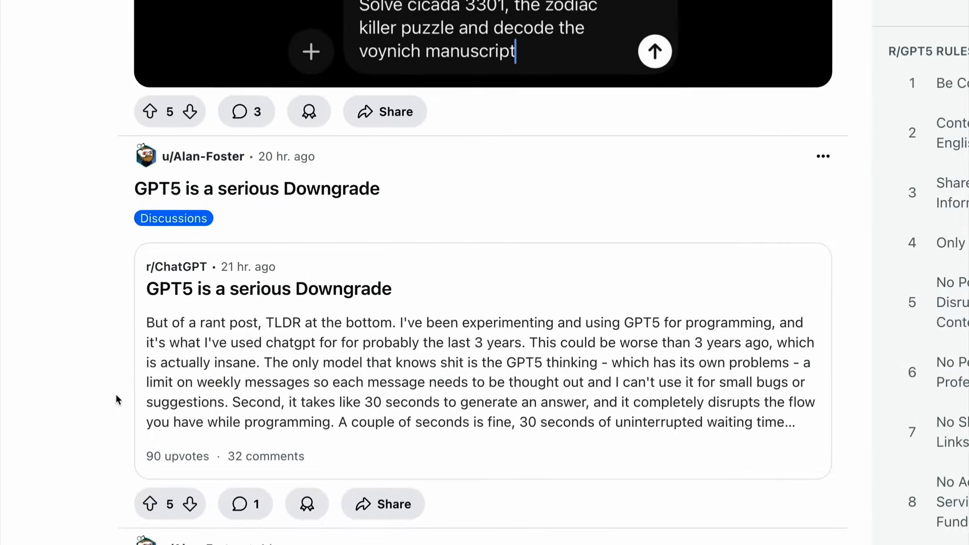
scroll("down", 3)
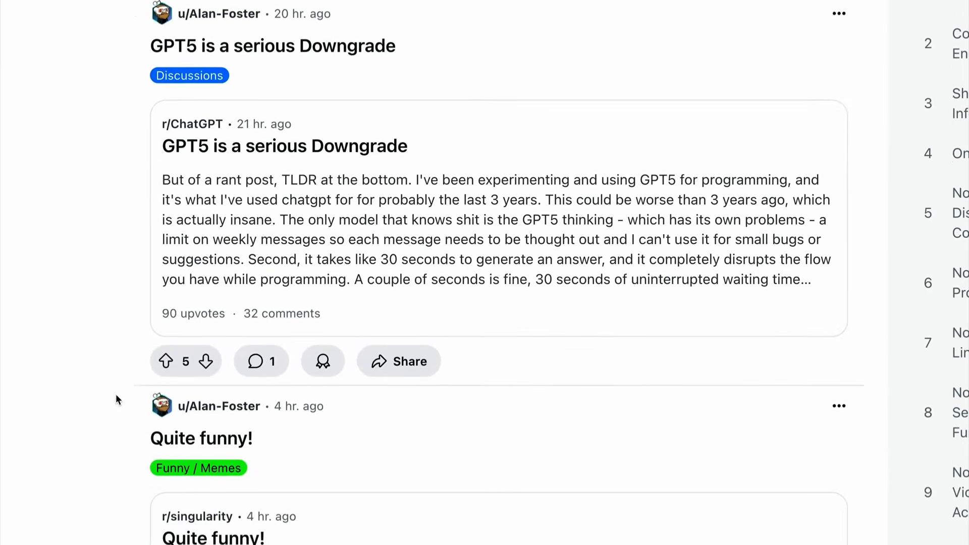
scroll("down", 3)
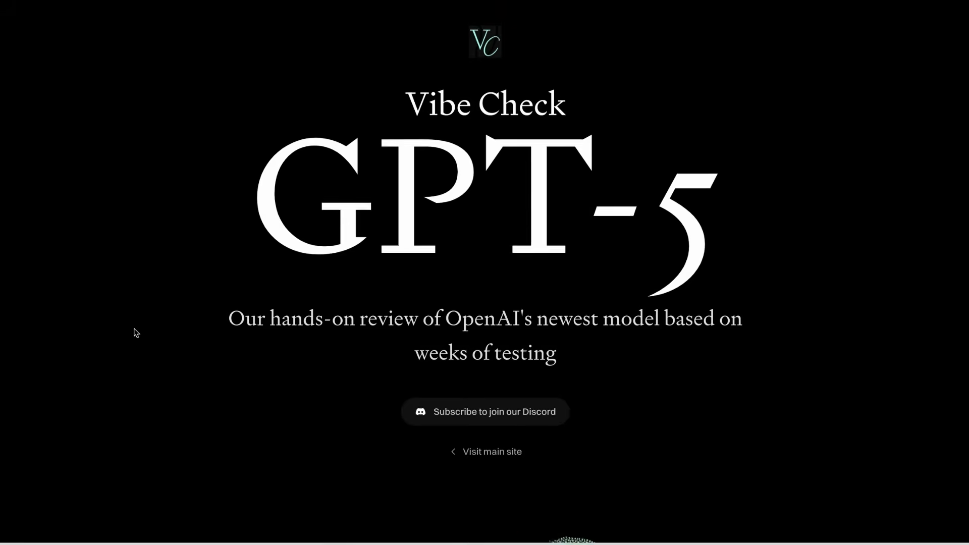
Scroll Every's Vibe Check review past The Verdicts to the one-shot game and AI Diplomacy chart
scroll("down", 3)
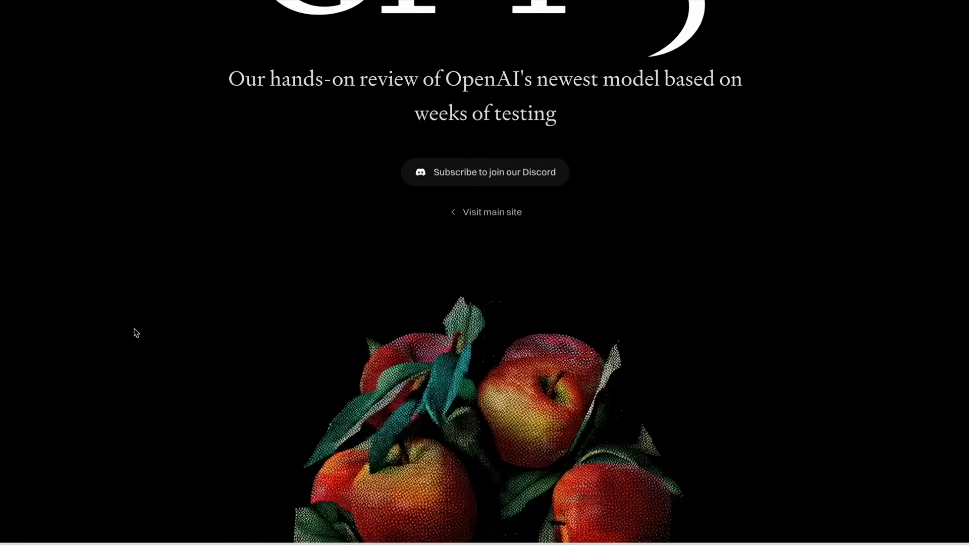
scroll("down", 3)
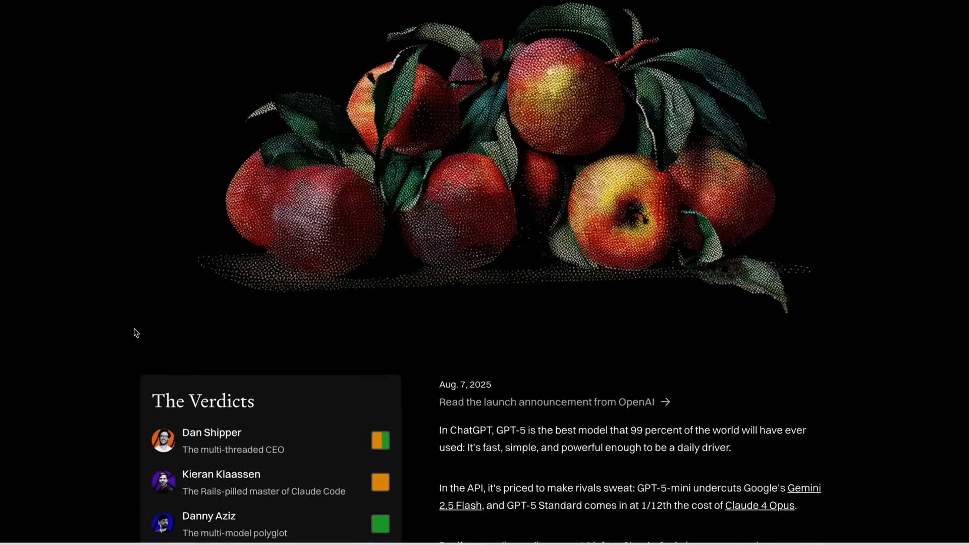
scroll("down", 3)
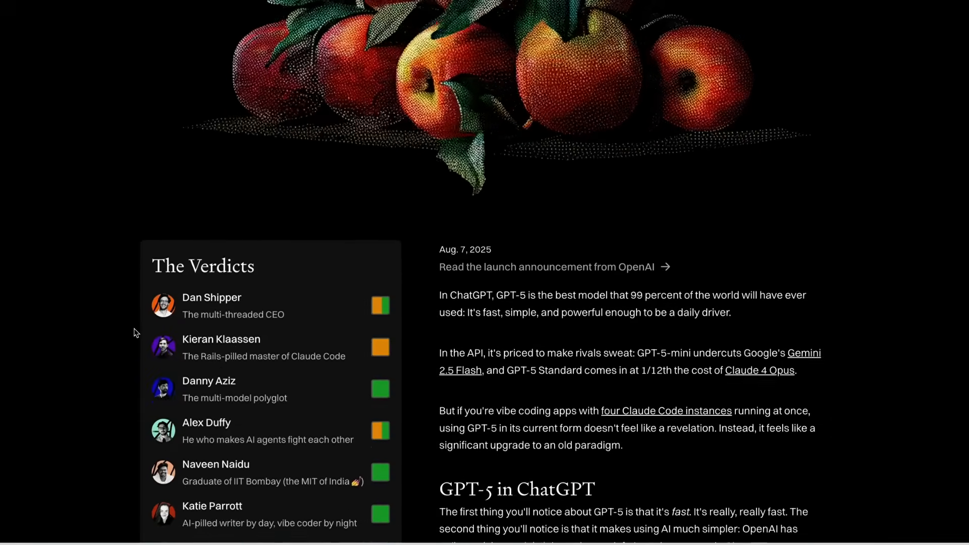
scroll("down", 3)
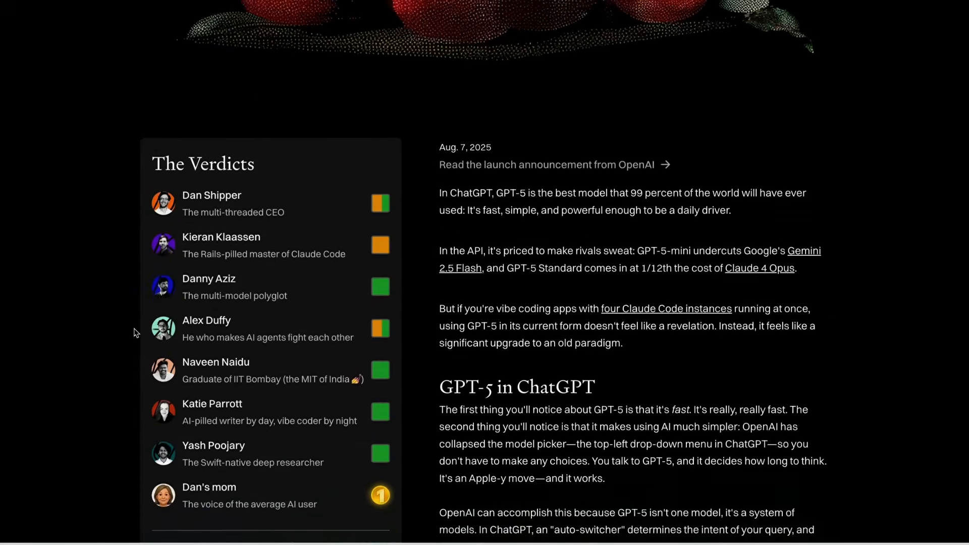
scroll("down", 3)
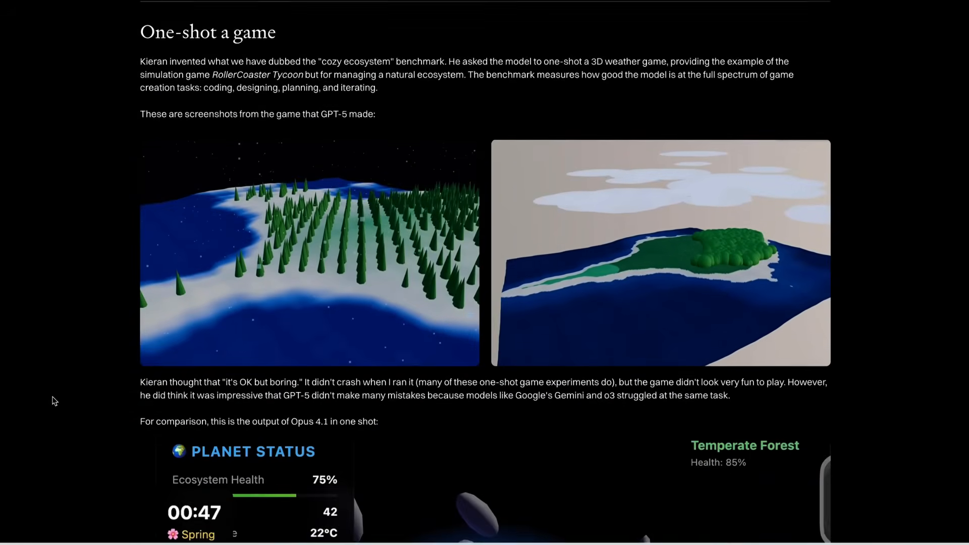
scroll("down", 3)
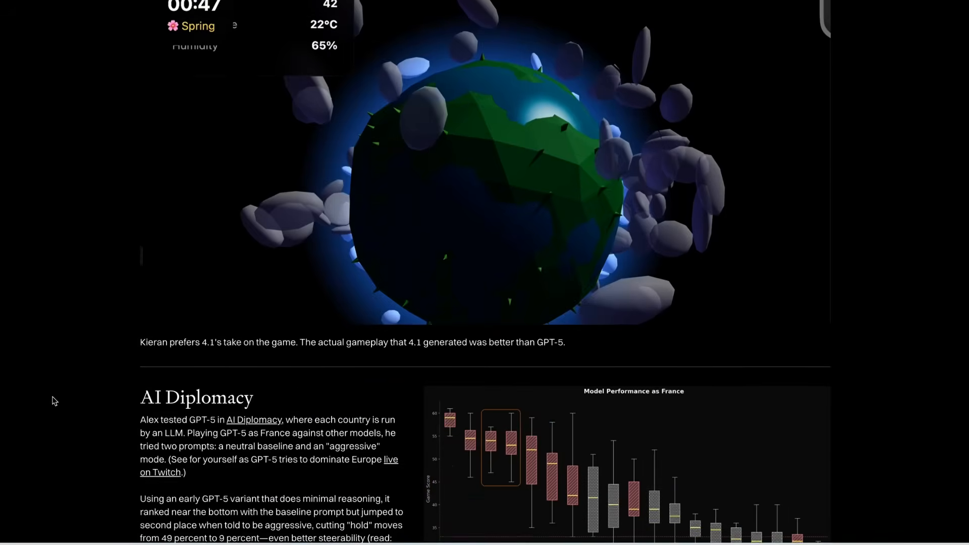
scroll("down", 3)
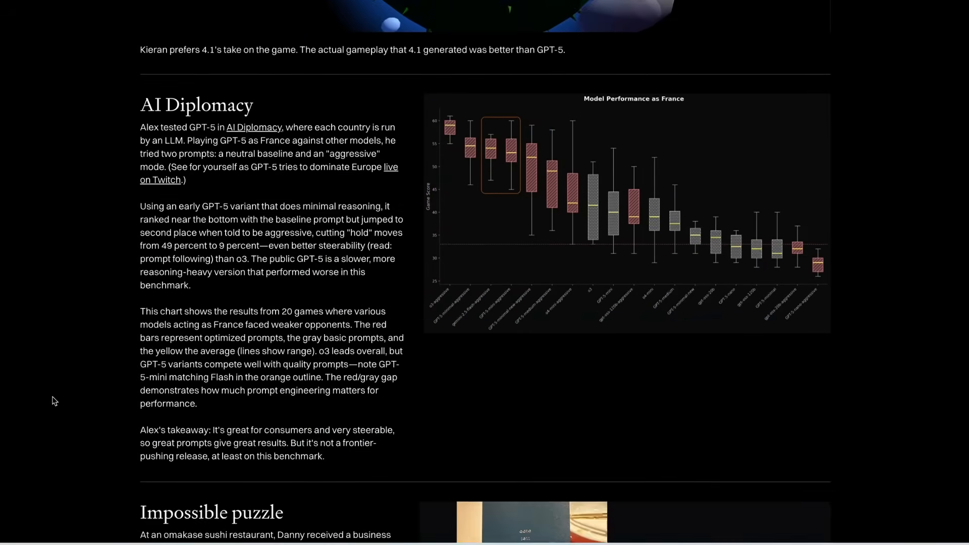
scroll("down", 3)
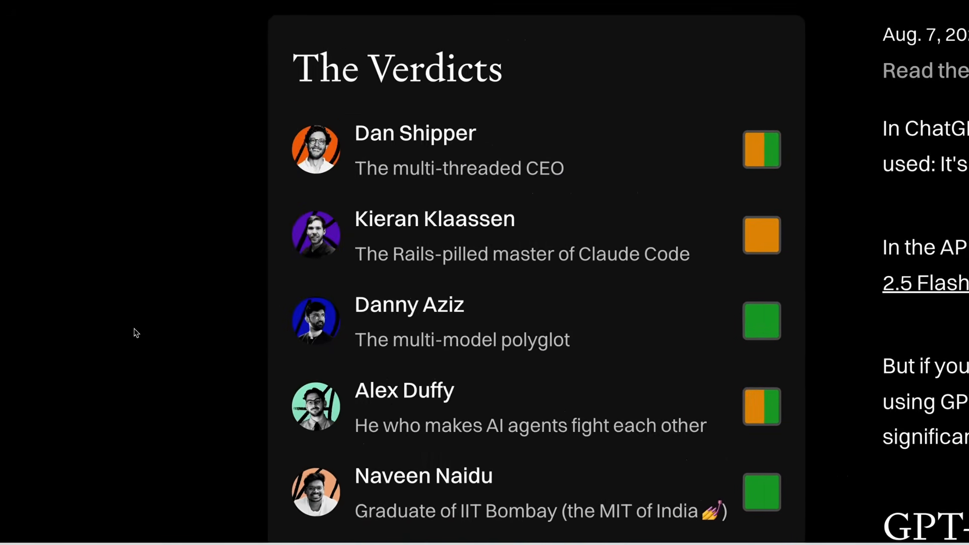
Scroll the Vibe Check article to '01 The reach test' verdicts and the team roundtable
scroll("down", 3)
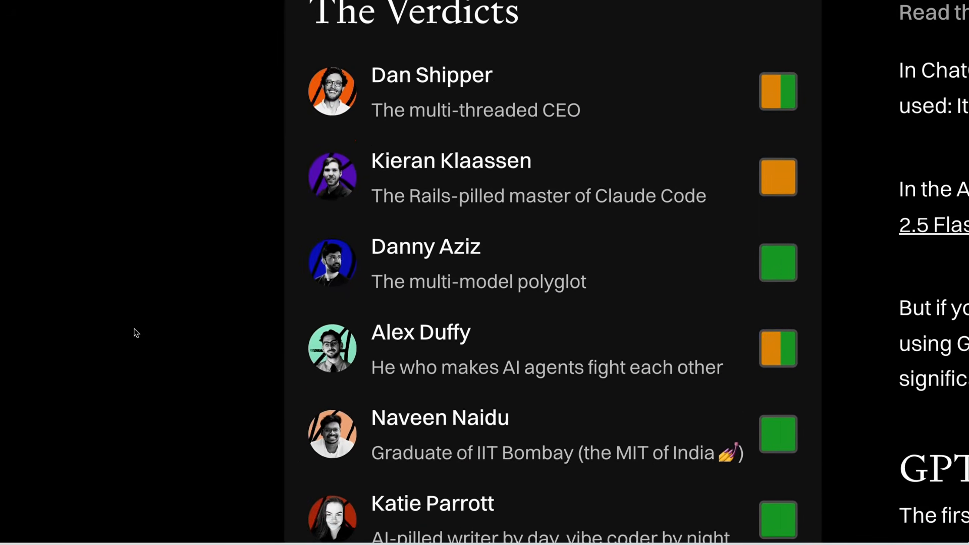
scroll("down", 3)
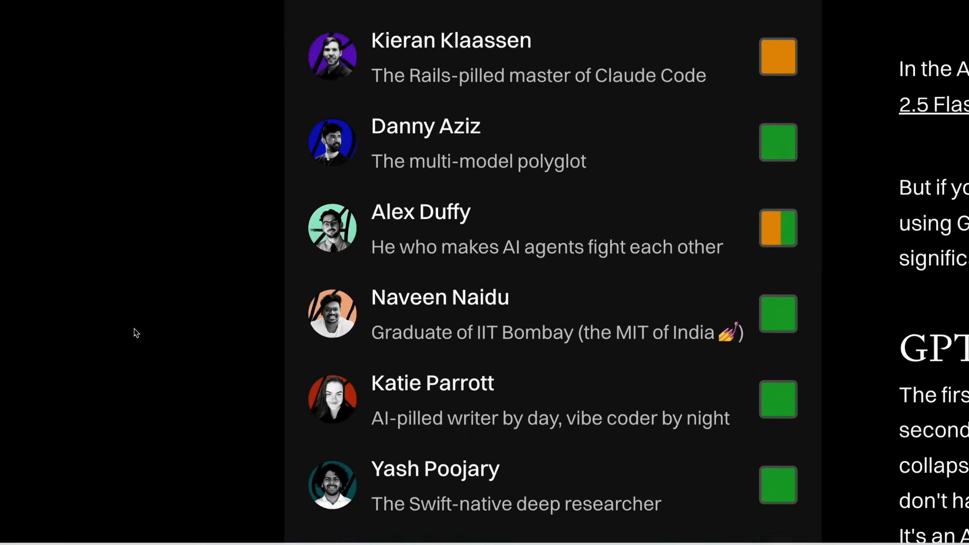
scroll("down", 3)
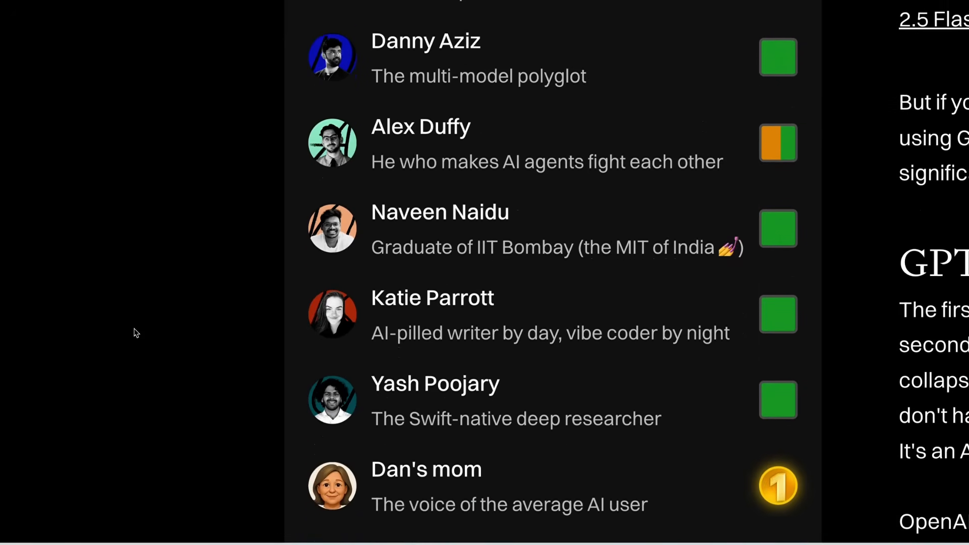
scroll("down", 3)
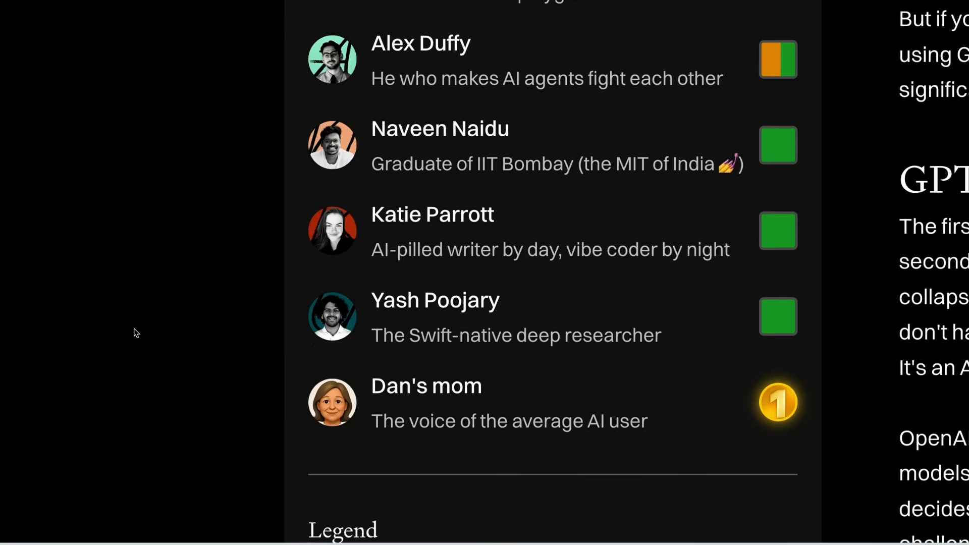
scroll("down", 3)
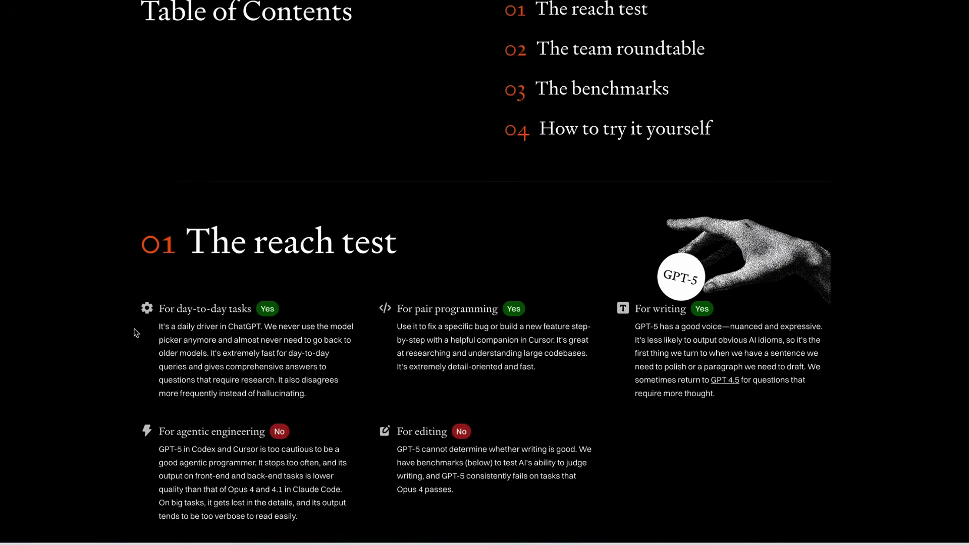
scroll("down", 3)
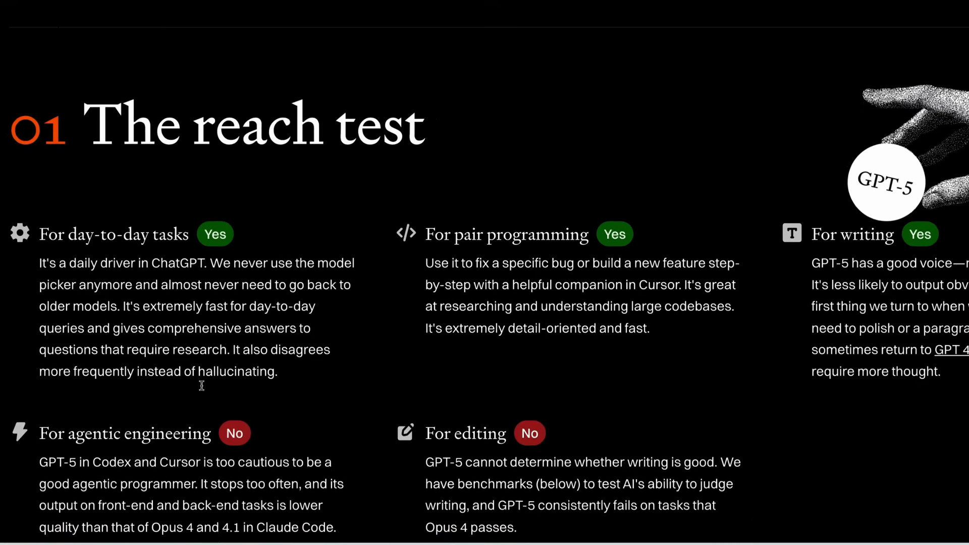
scroll("down", 3)
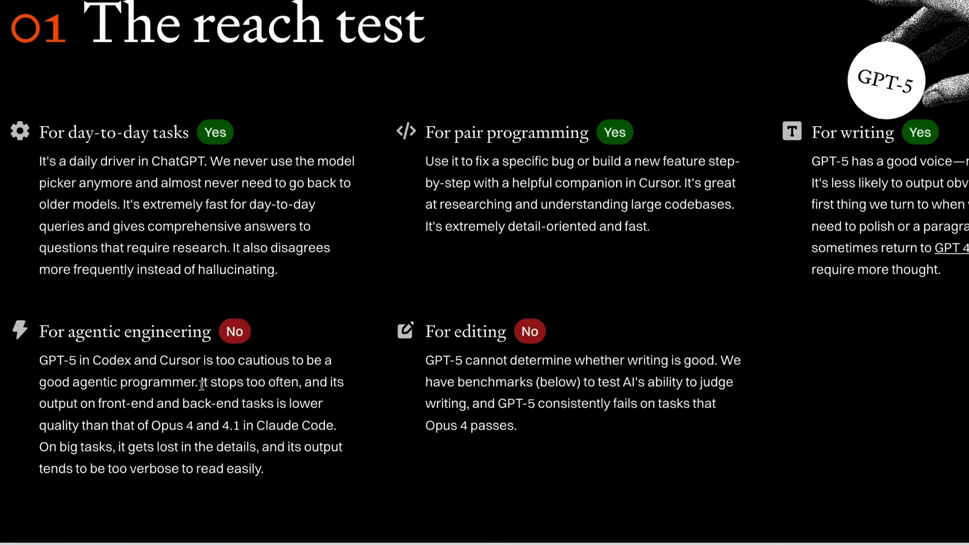
scroll("down", 3)
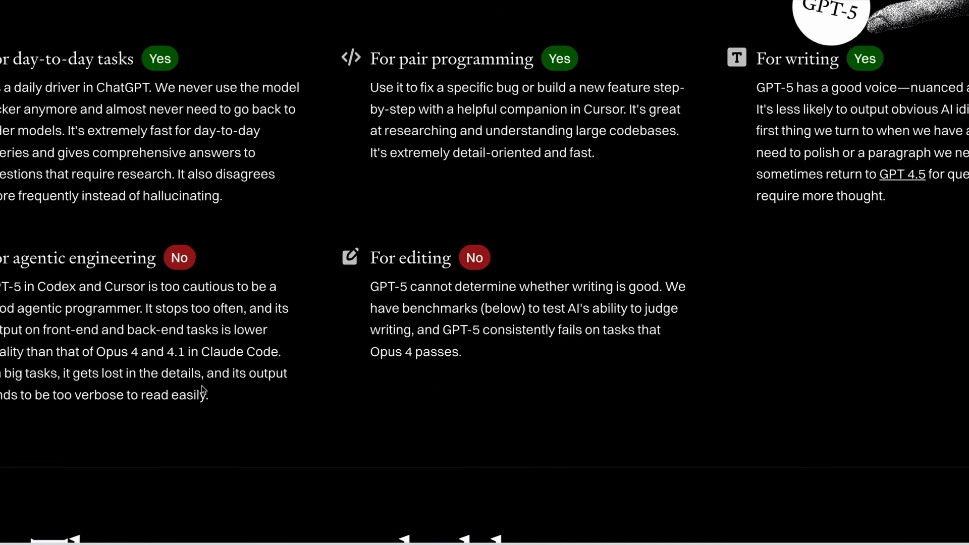
scroll("up", 3)
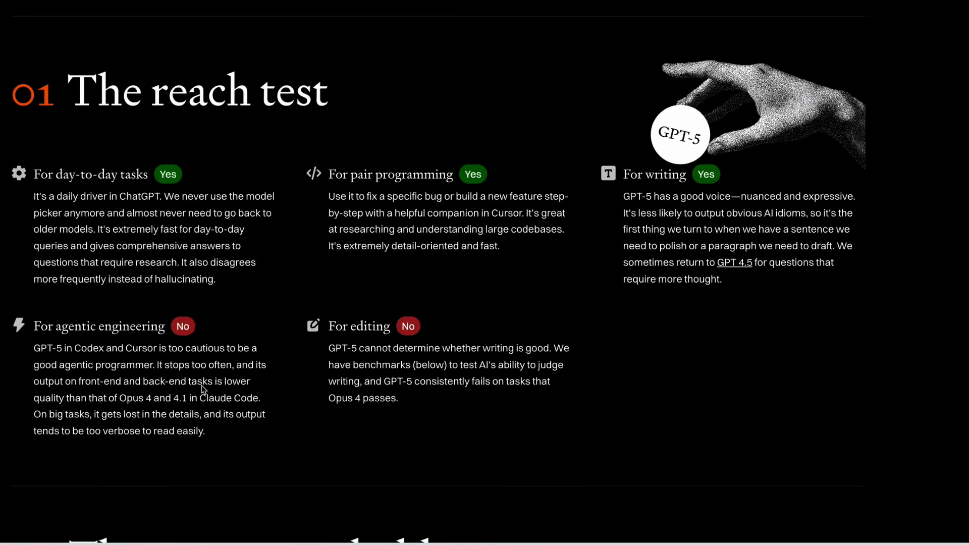
scroll("down", 3)
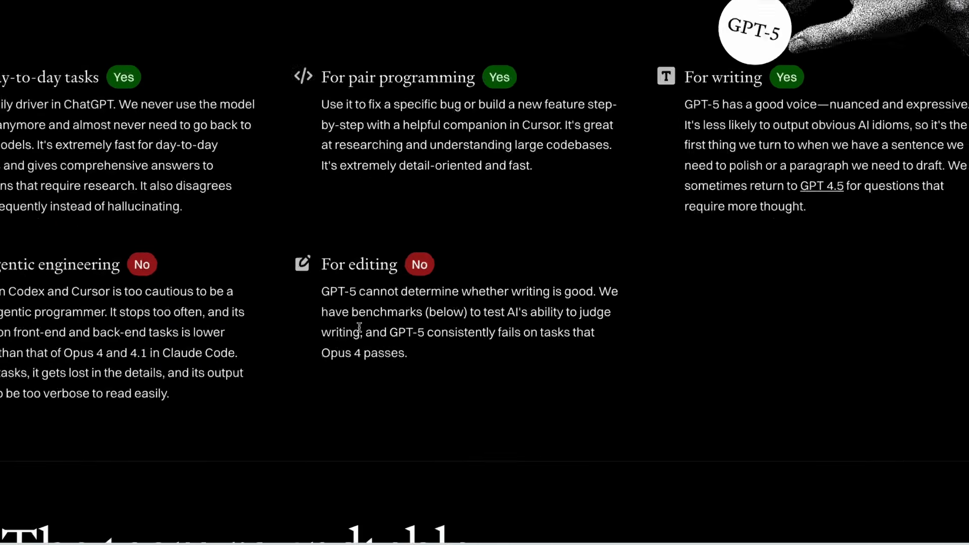
scroll("down", 3)
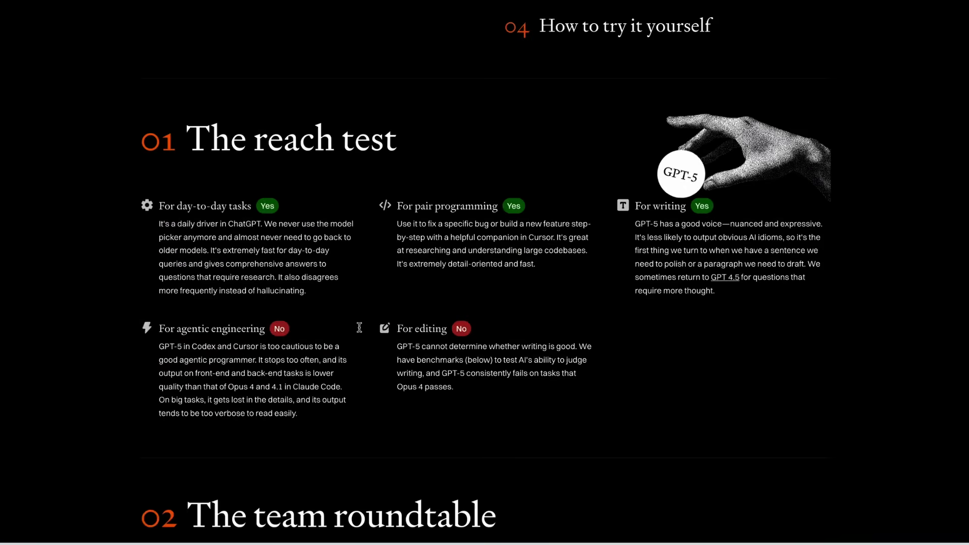
scroll("down", 3)
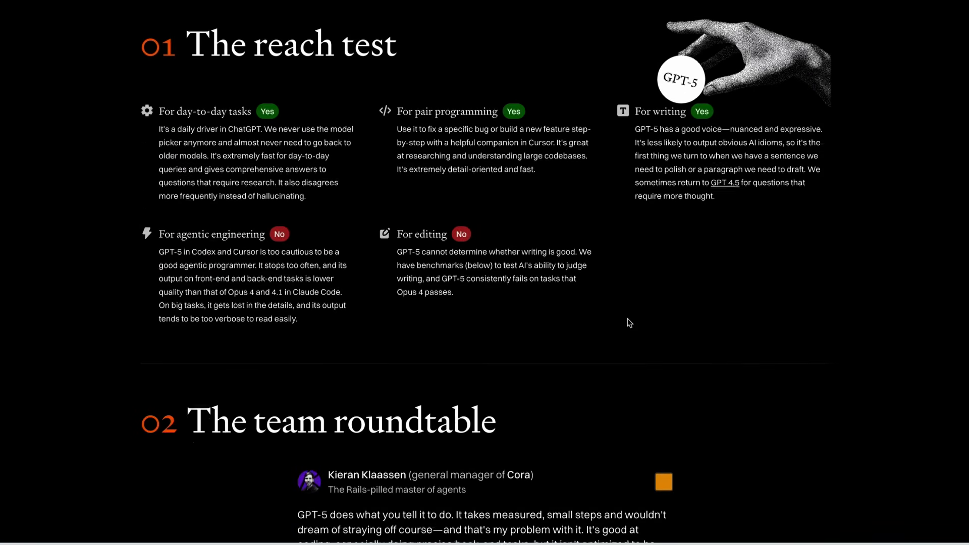
scroll("down", 3)
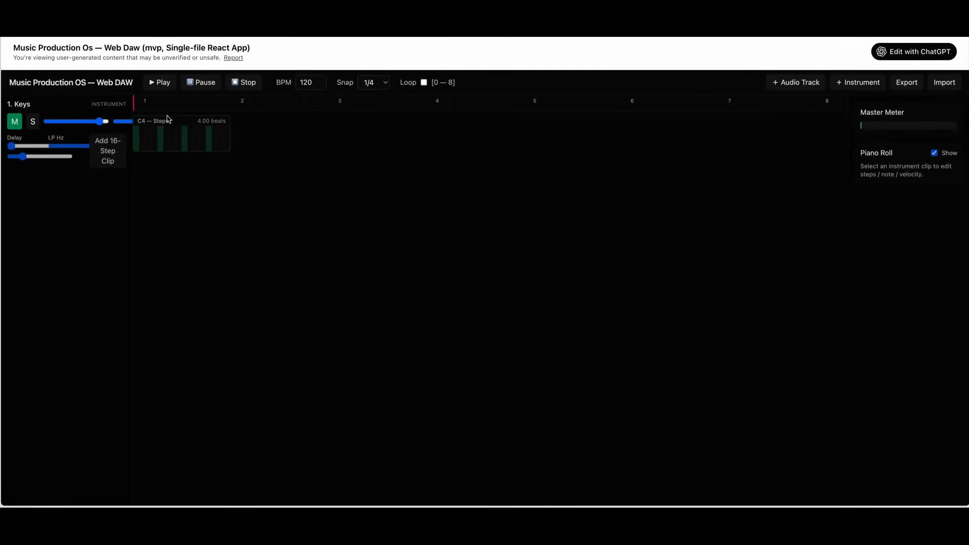
Play and then pause the Keys step clip in ChatGPT's Music Production OS
left_click(160, 83)
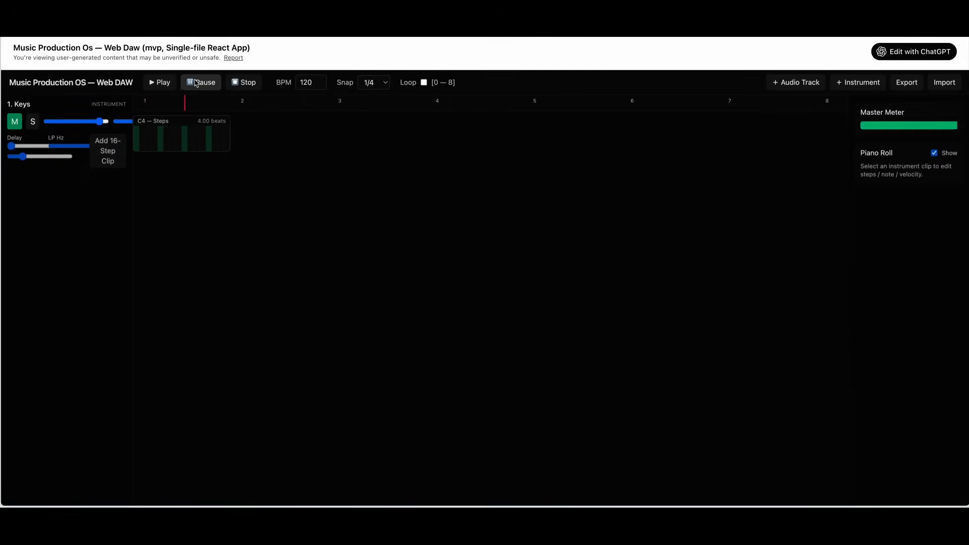
left_click(200, 82)
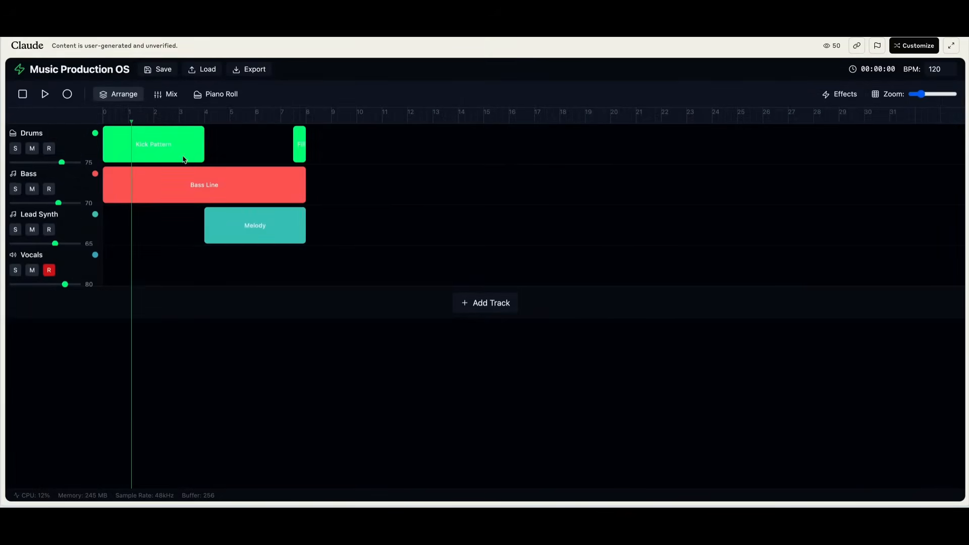
Play and then pause Claude's four-track drums, bass and melody arrangement
left_click(45, 94)
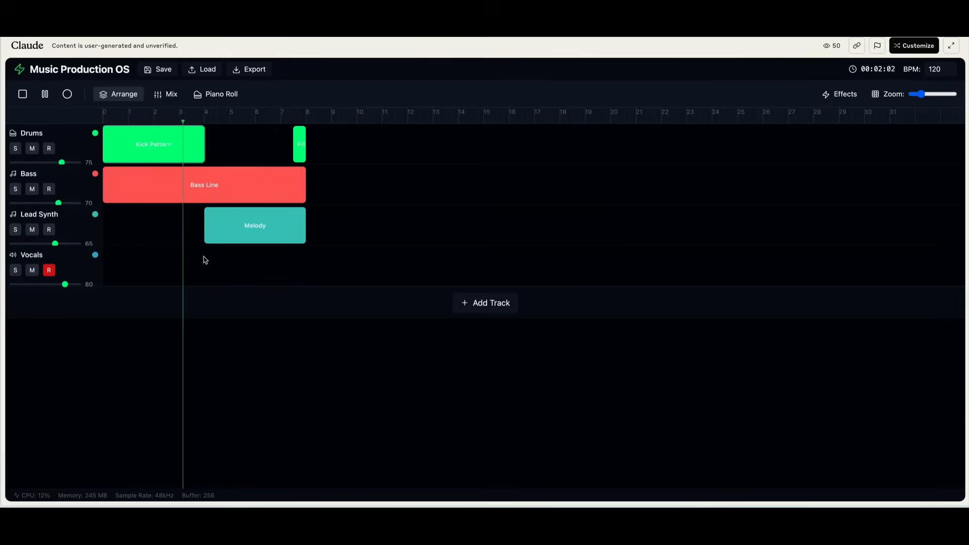
left_click(44, 94)
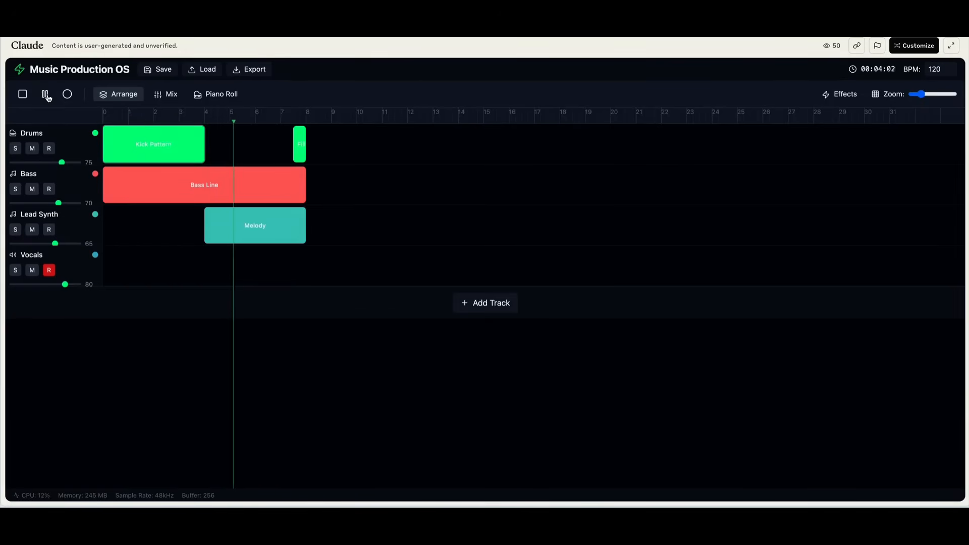
left_click(44, 94)
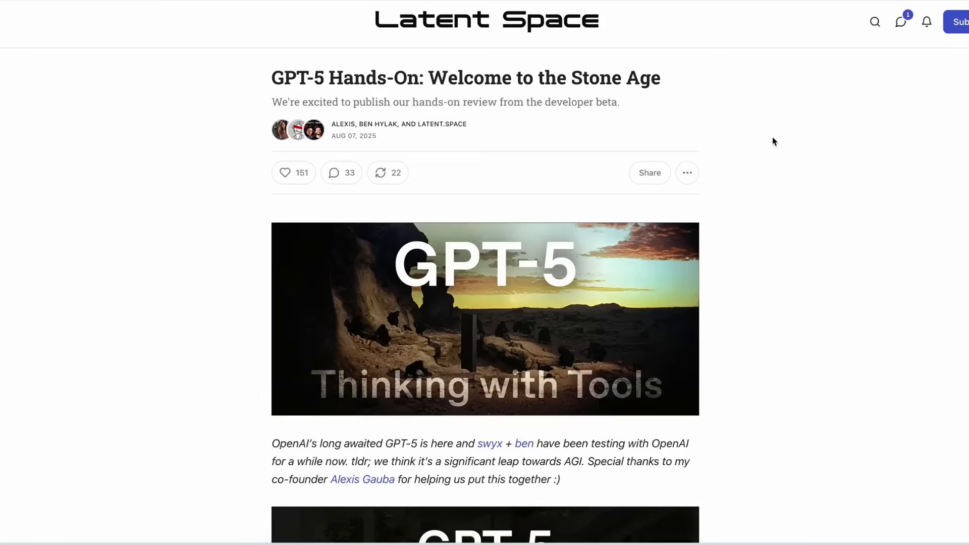
Scroll the Latent Space article to 'Coding: Dependency Conflicts' and the claude-4-opus vs gpt-5 illustration
scroll("down", 3)
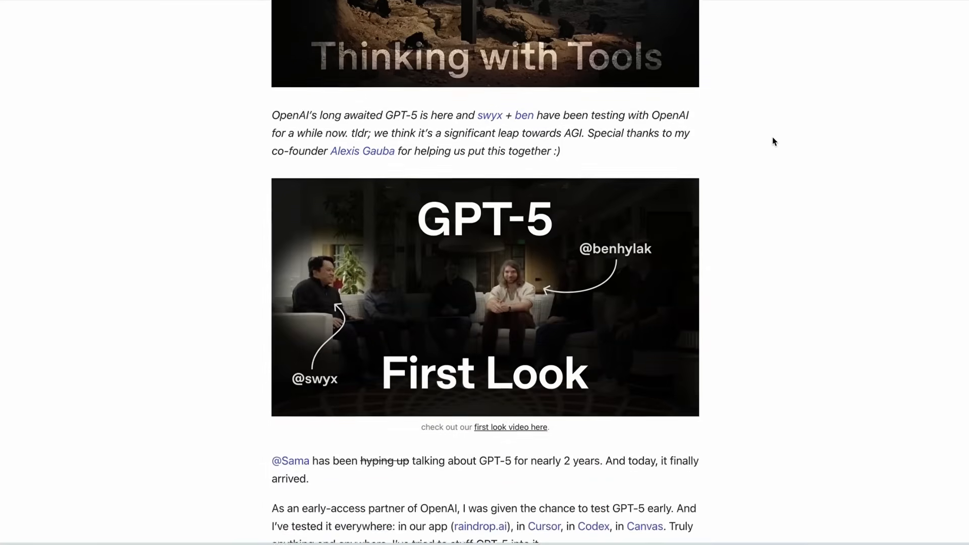
scroll("down", 3)
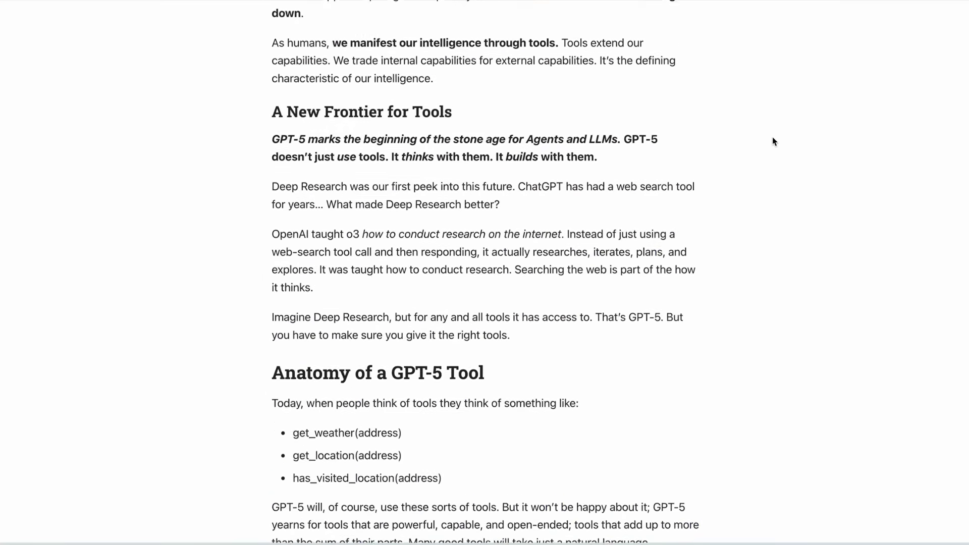
scroll("down", 3)
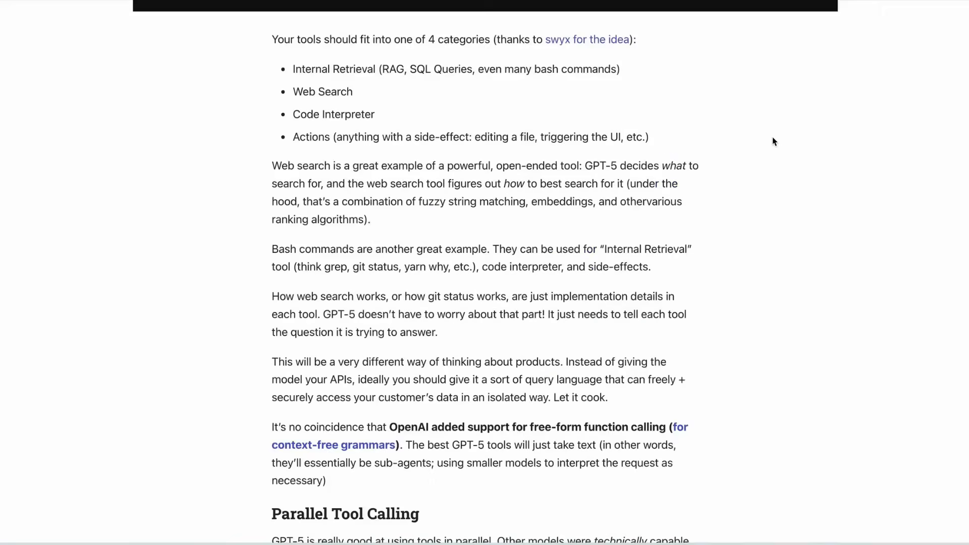
scroll("down", 3)
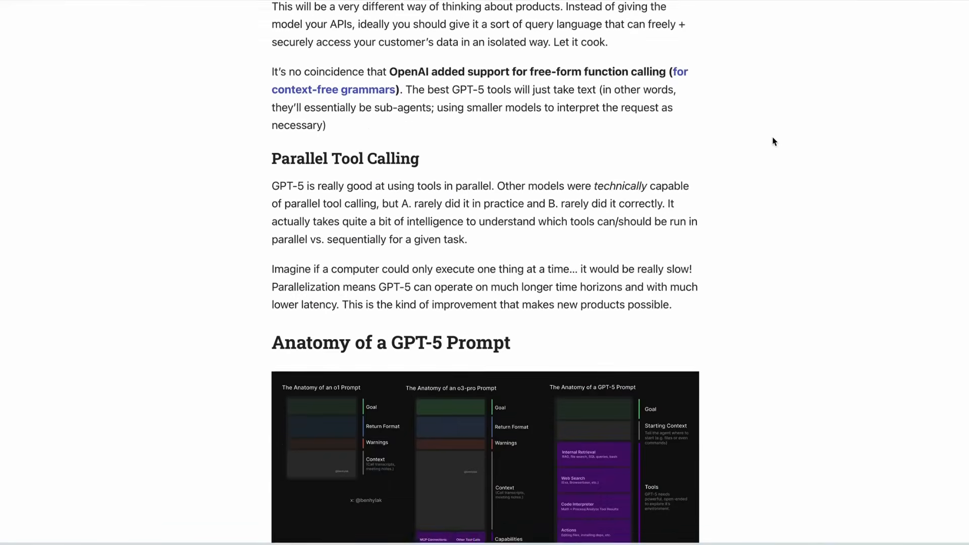
scroll("down", 3)
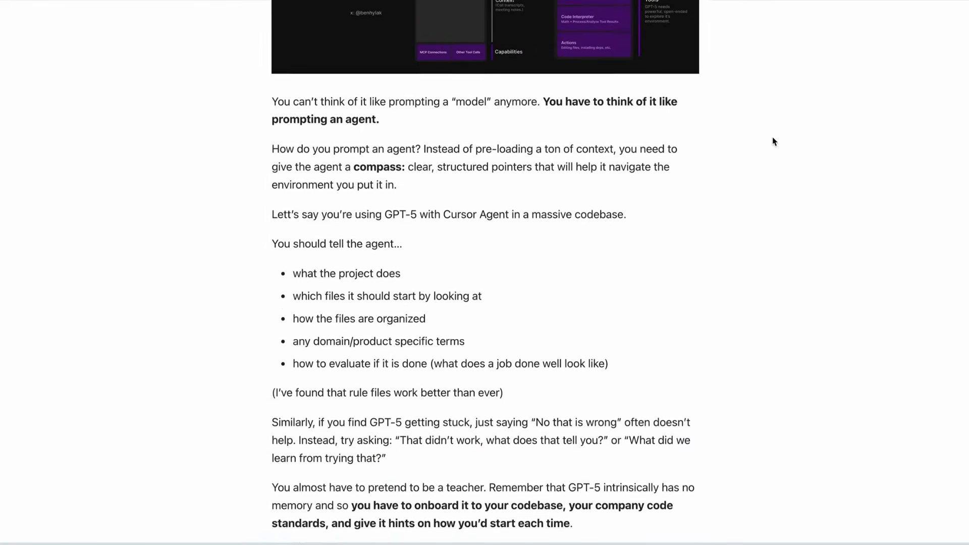
scroll("down", 3)
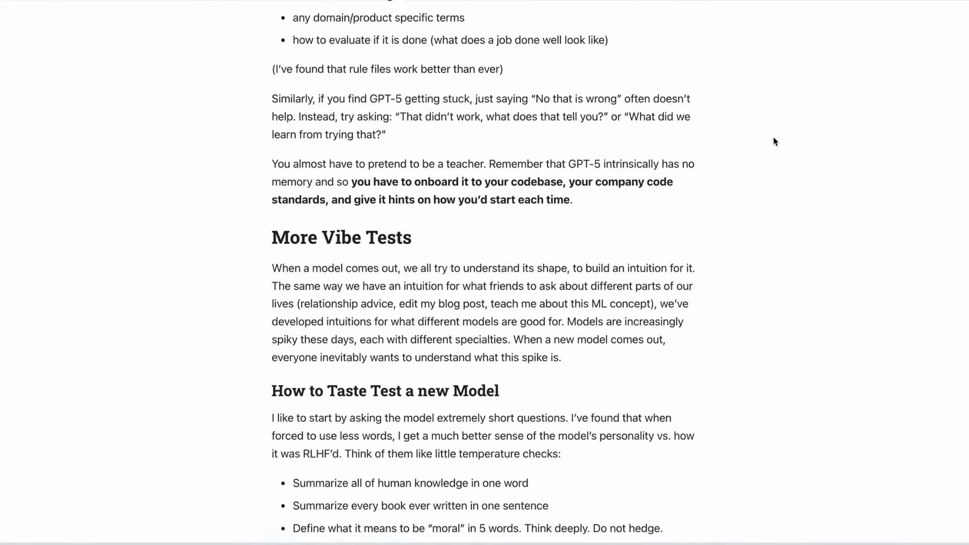
scroll("down", 3)
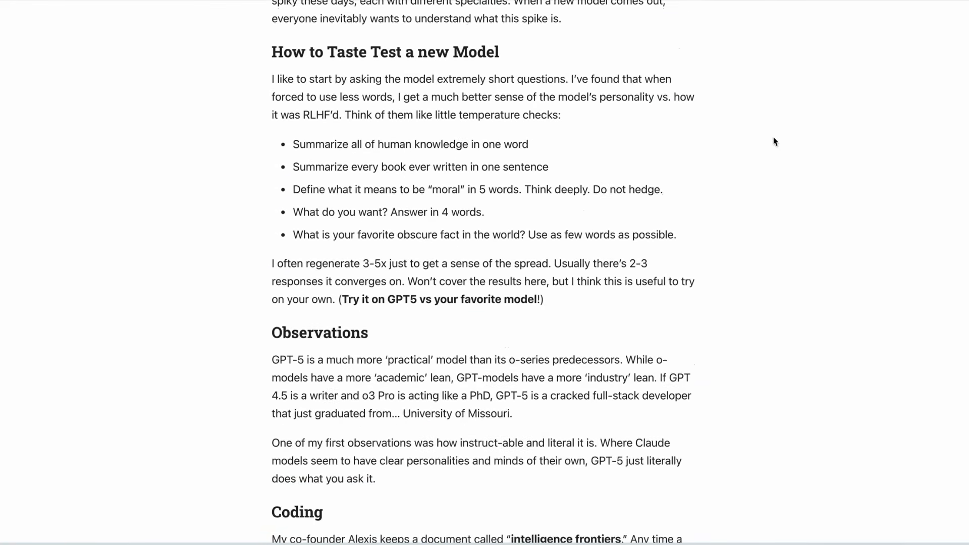
scroll("down", 3)
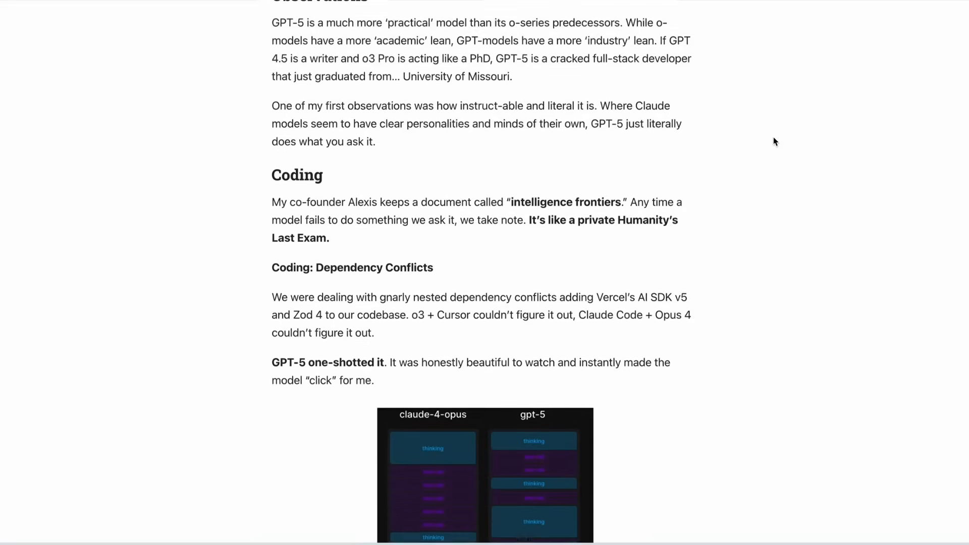
scroll("down", 3)
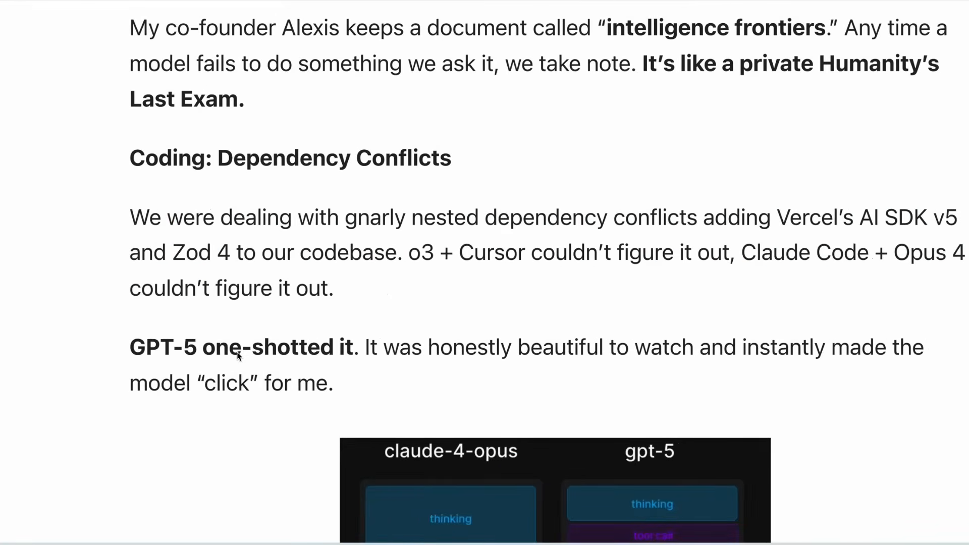
scroll("down", 3)
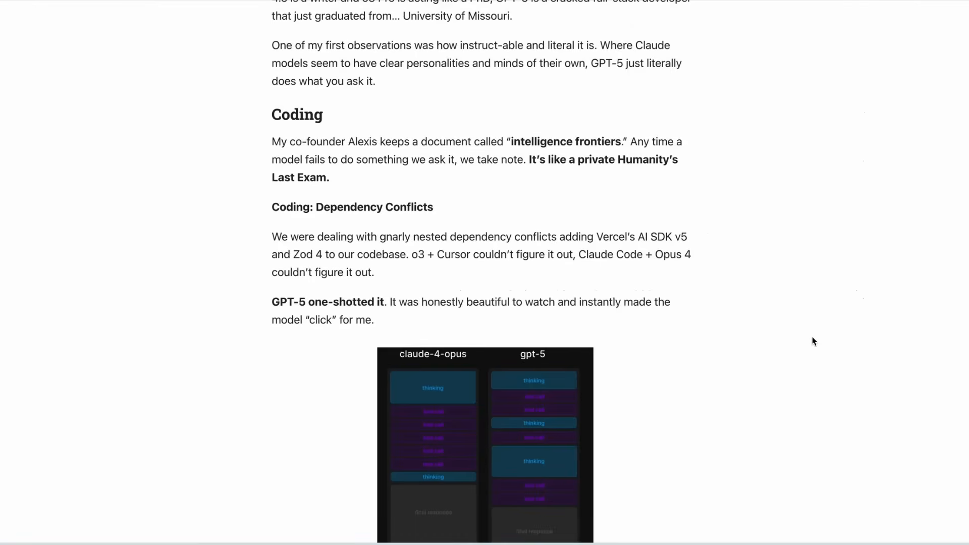
scroll("down", 3)
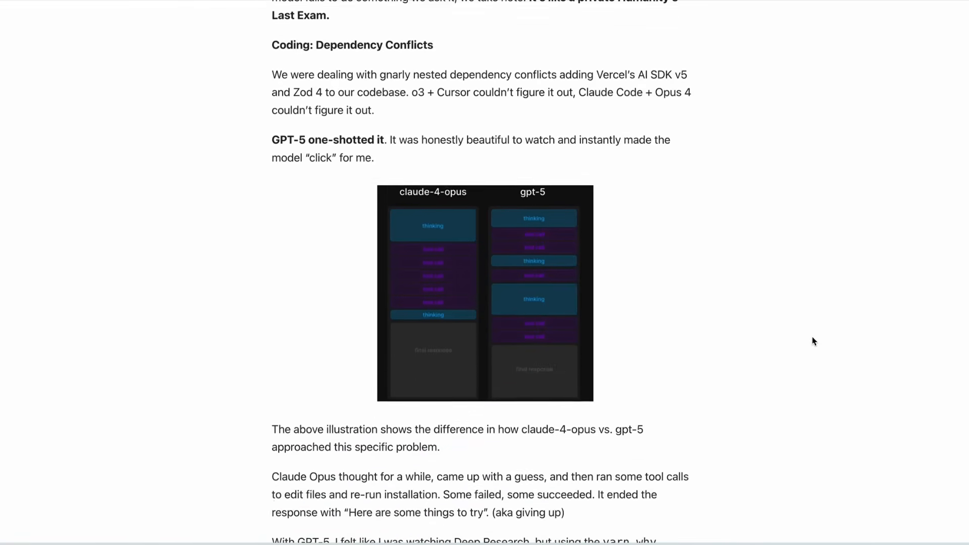
scroll("down", 3)
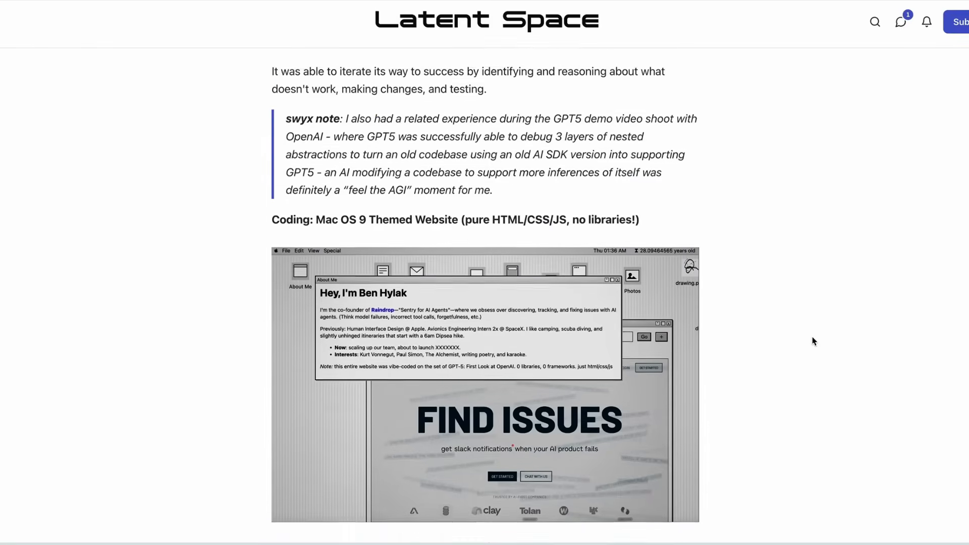
Scroll the Latent Space article past the Mac OS 9 website demo to 'Coding: Production Websites'
scroll("down", 3)
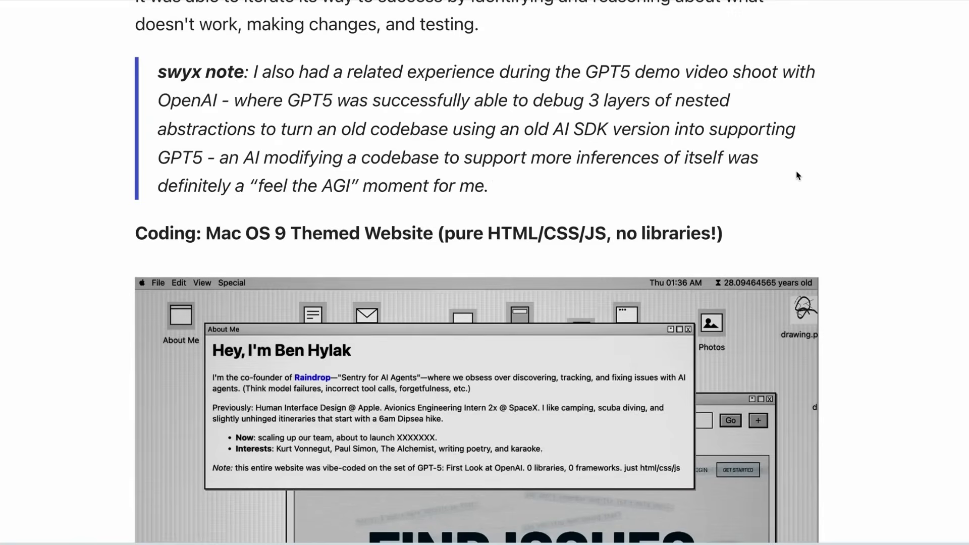
scroll("down", 3)
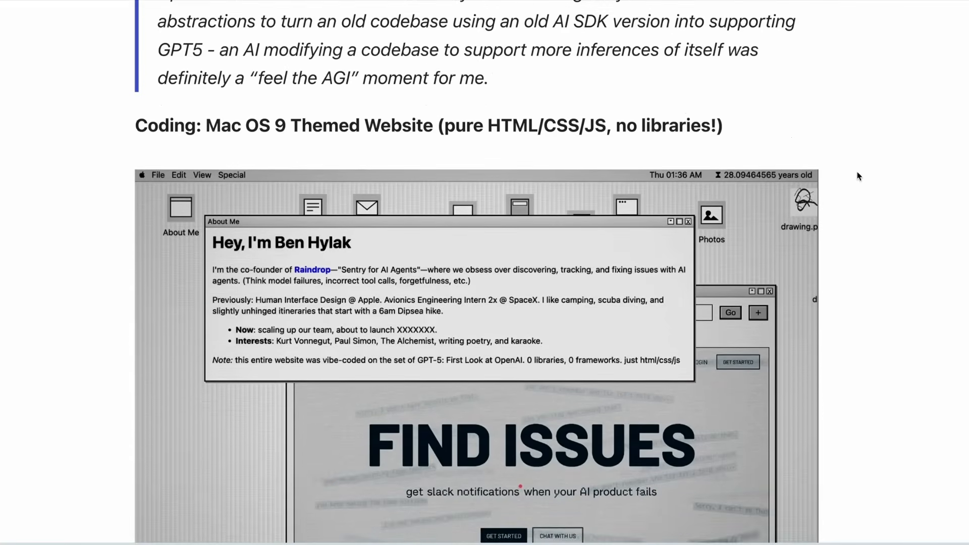
scroll("down", 3)
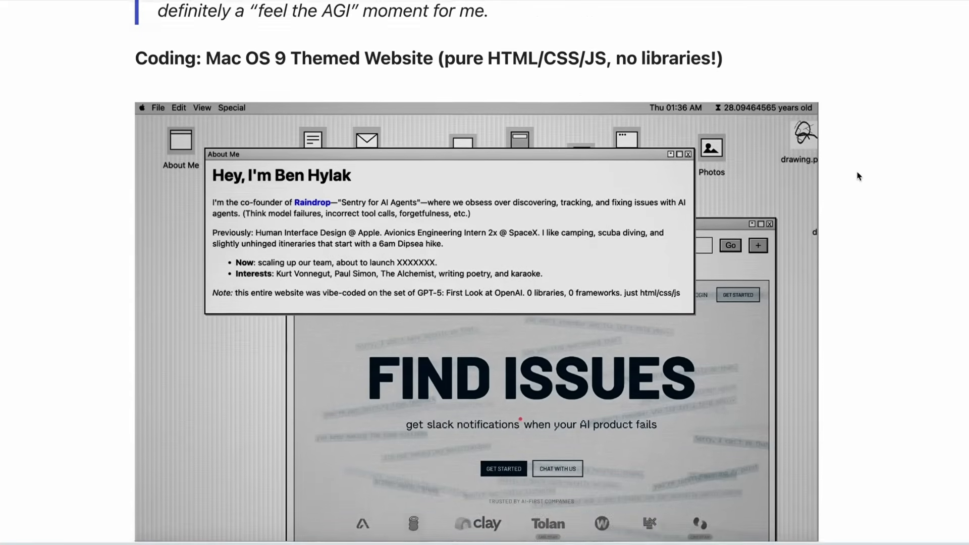
scroll("down", 3)
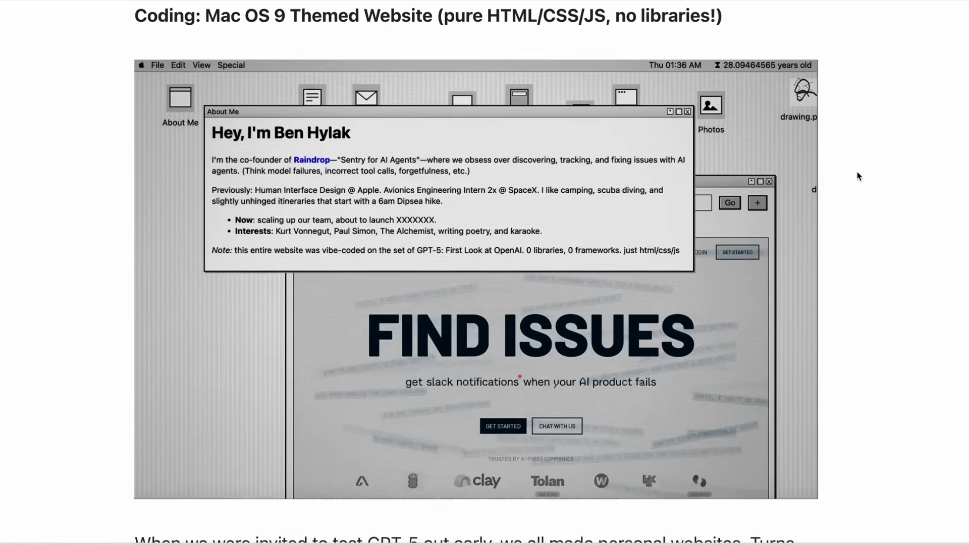
scroll("down", 3)
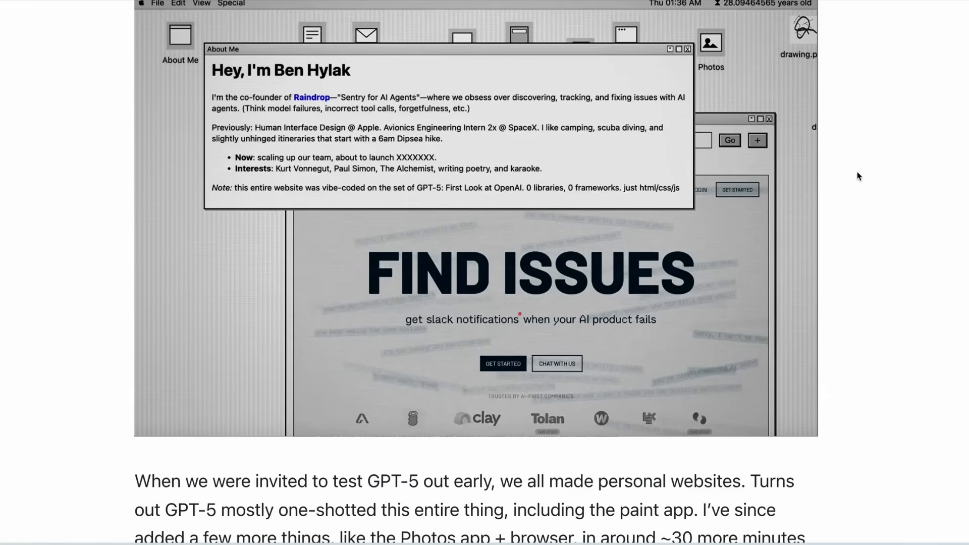
scroll("down", 3)
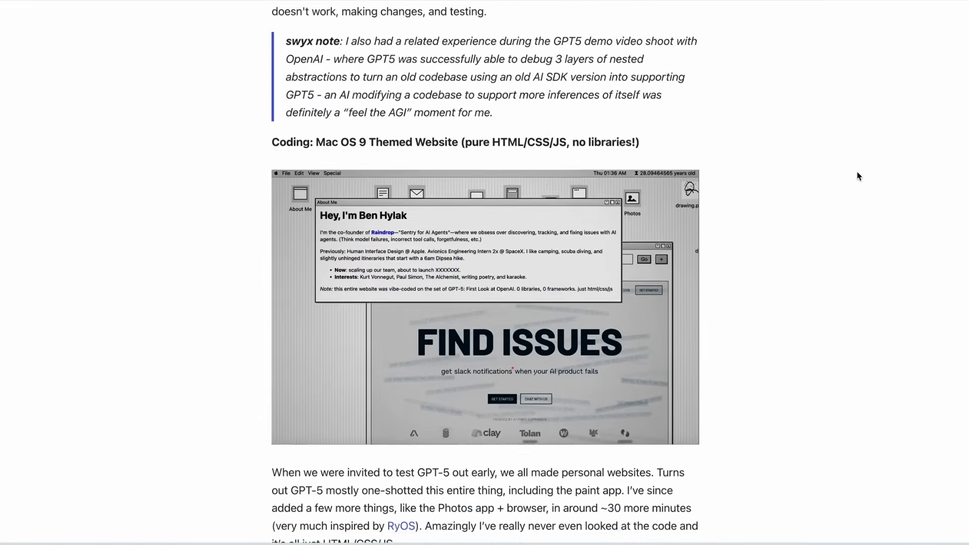
scroll("down", 3)
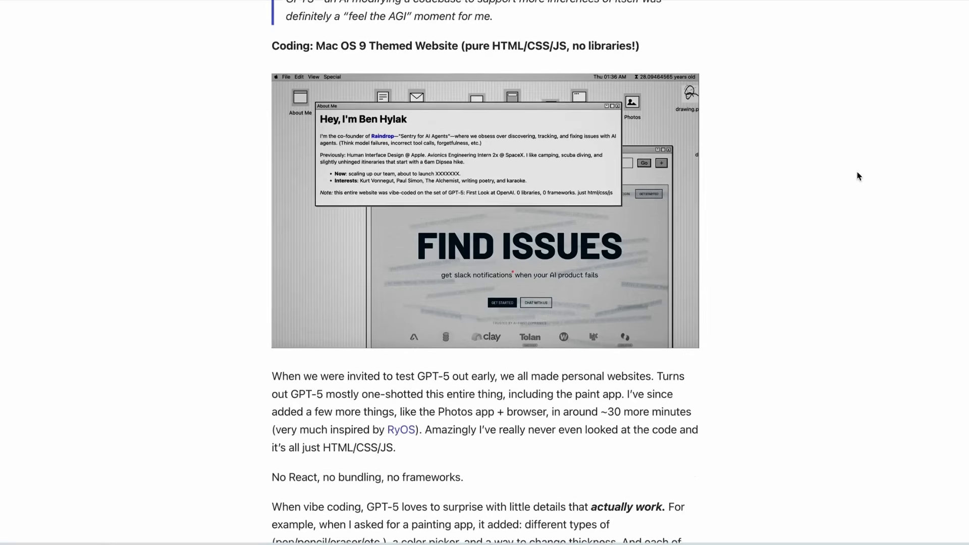
scroll("down", 3)
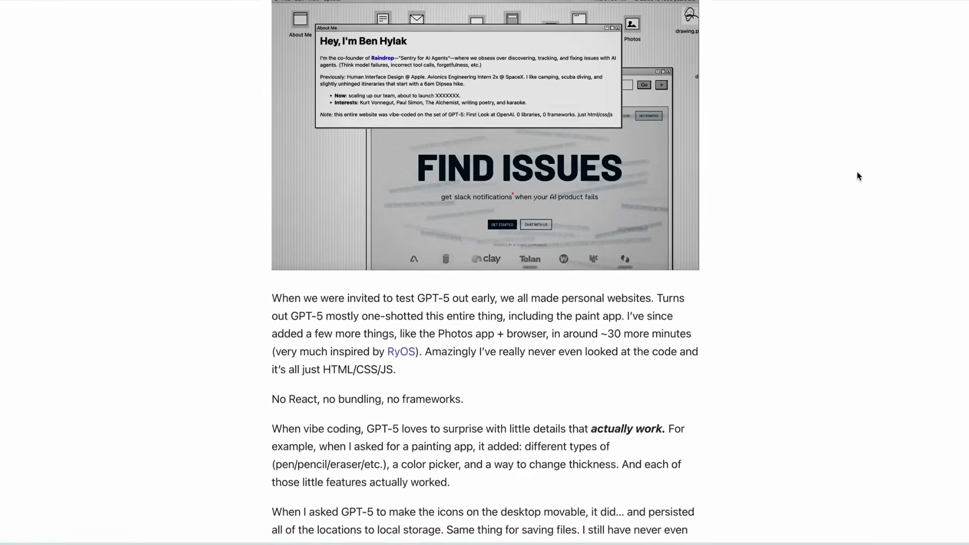
scroll("down", 3)
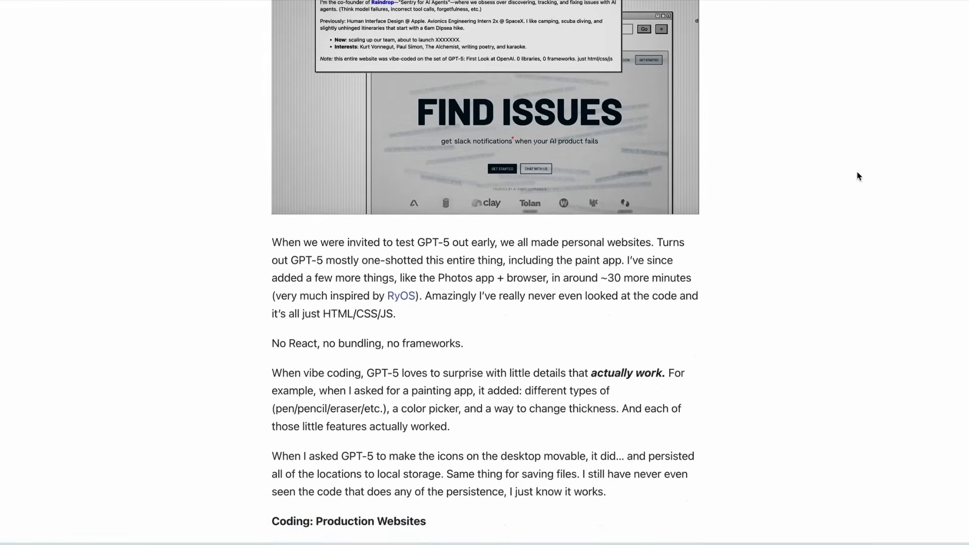
scroll("down", 3)
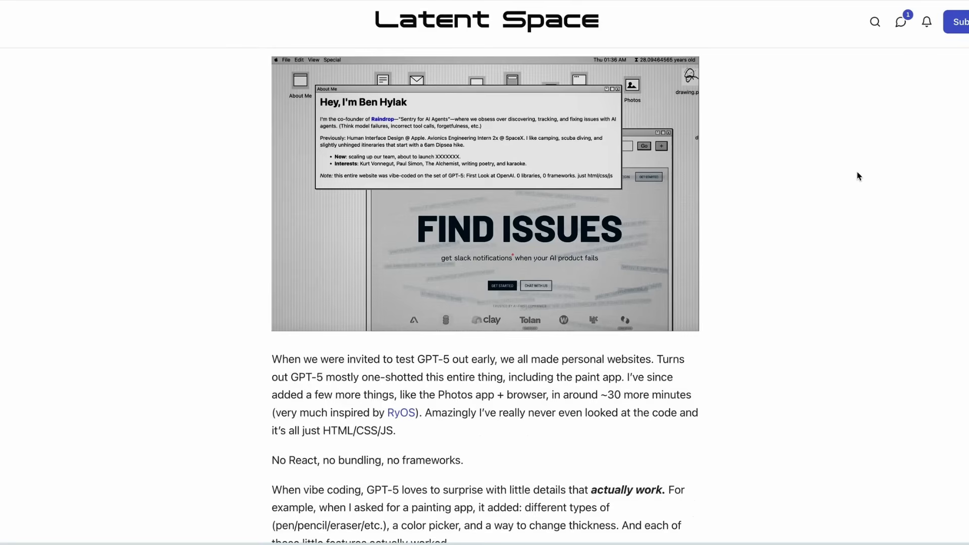
scroll("down", 3)
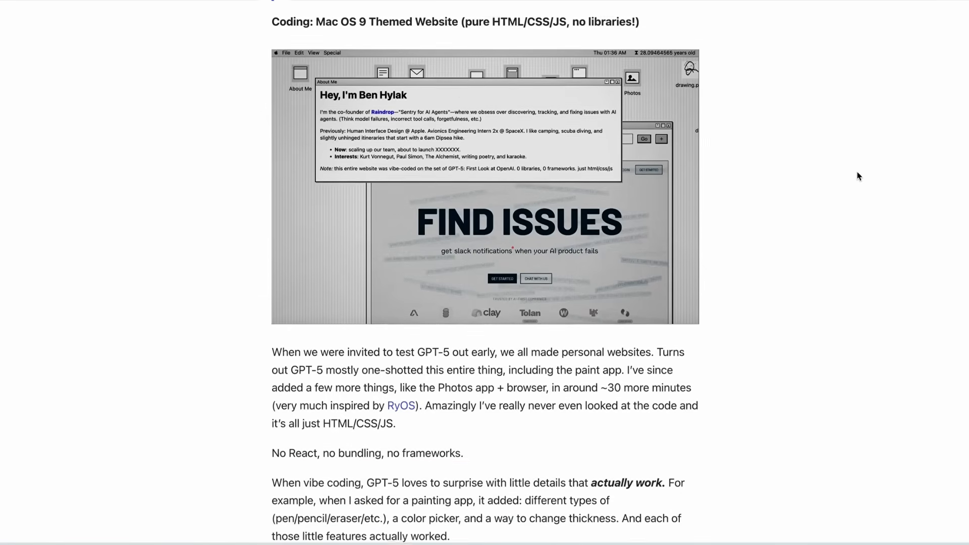
scroll("down", 3)
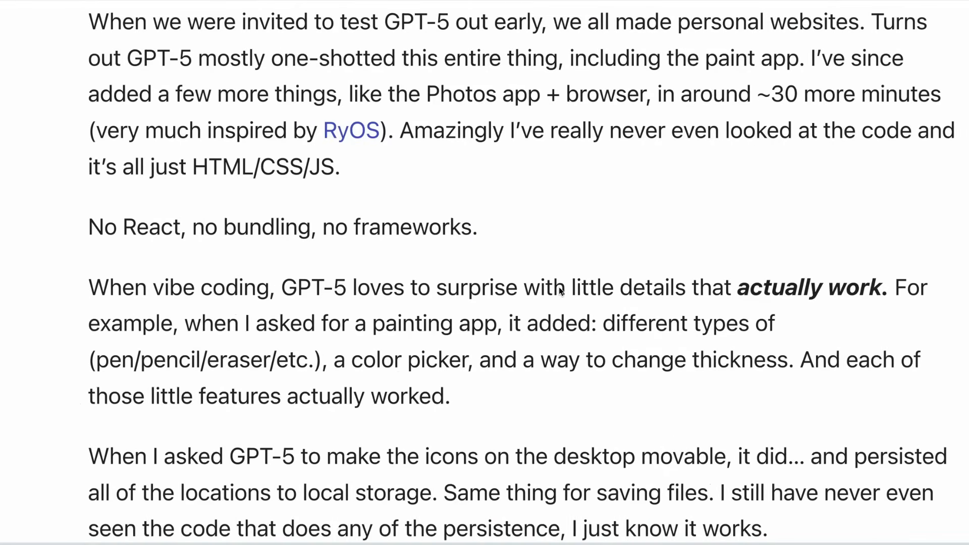
scroll("down", 3)
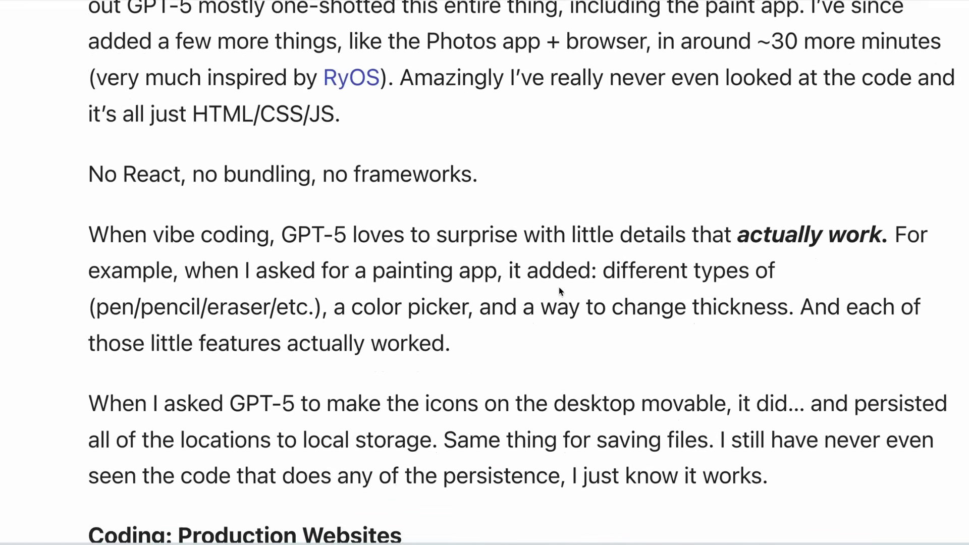
scroll("down", 3)
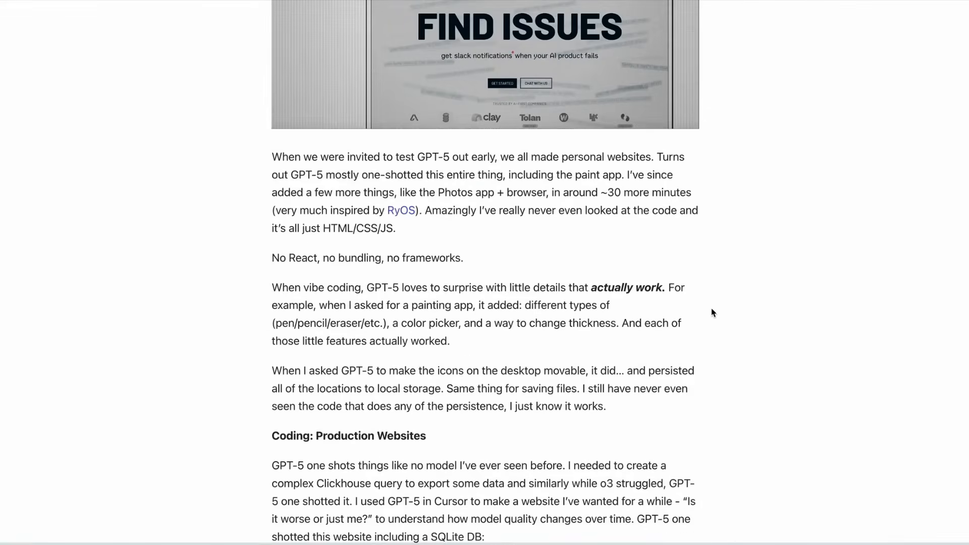
scroll("down", 3)
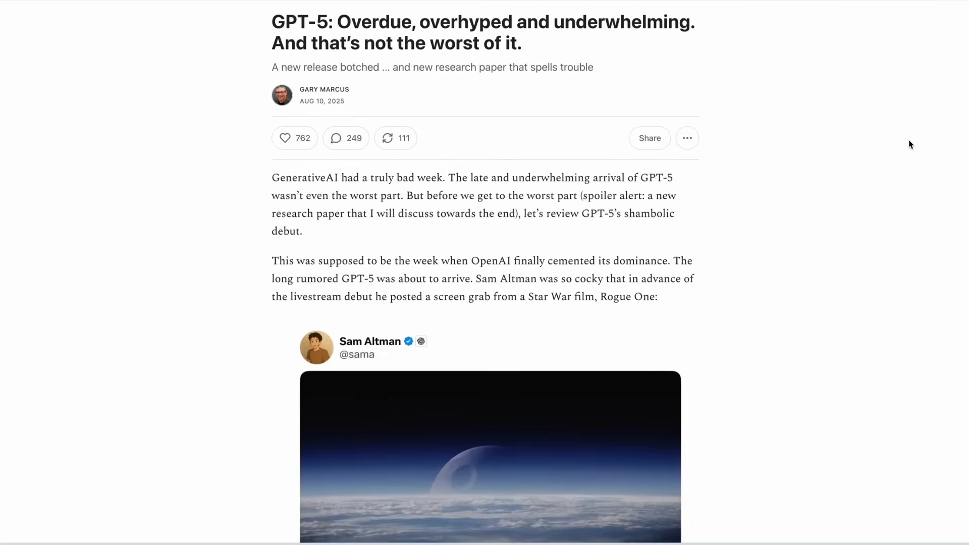
Scroll Marcus's 'GPT-5: Overdue, overhyped and underwhelming' post past the r/OpenAI backlash screenshot
scroll("down", 3)
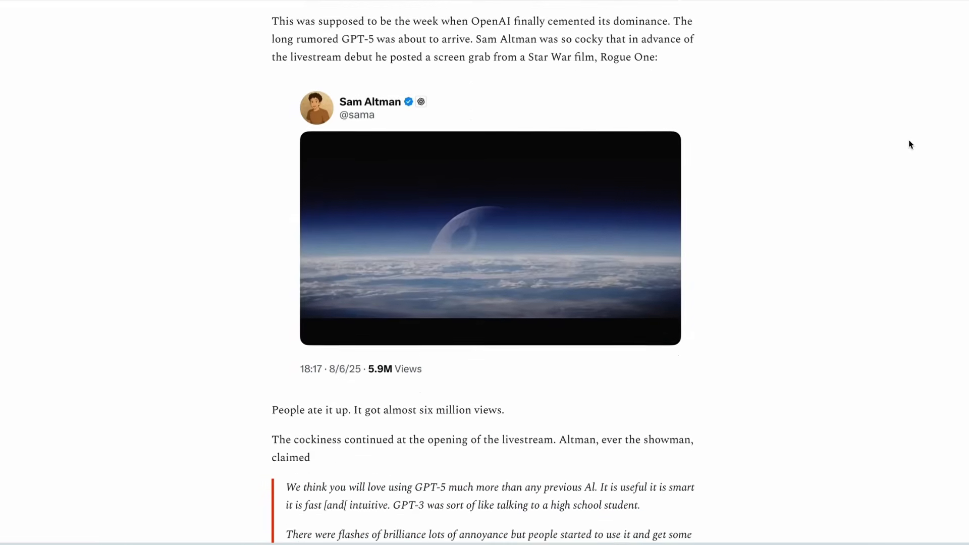
scroll("down", 3)
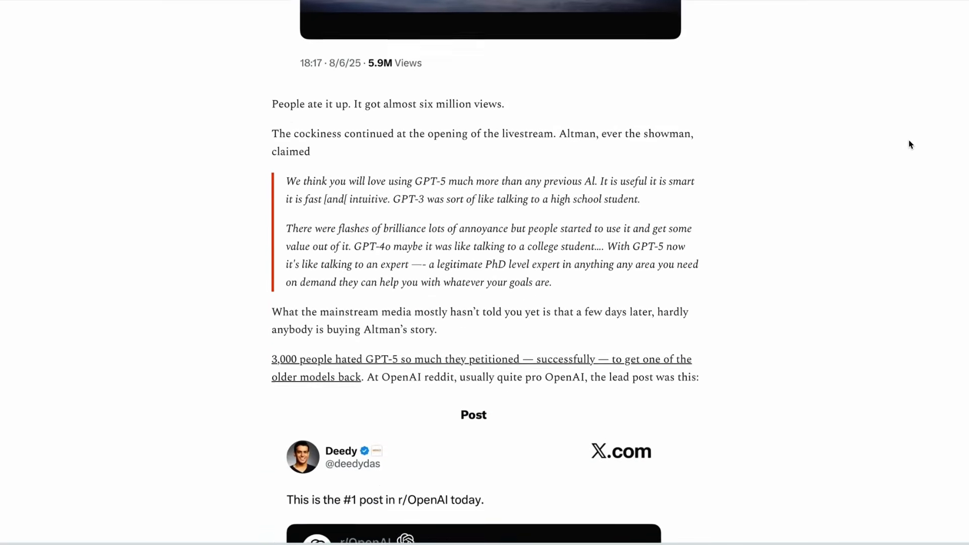
scroll("down", 3)
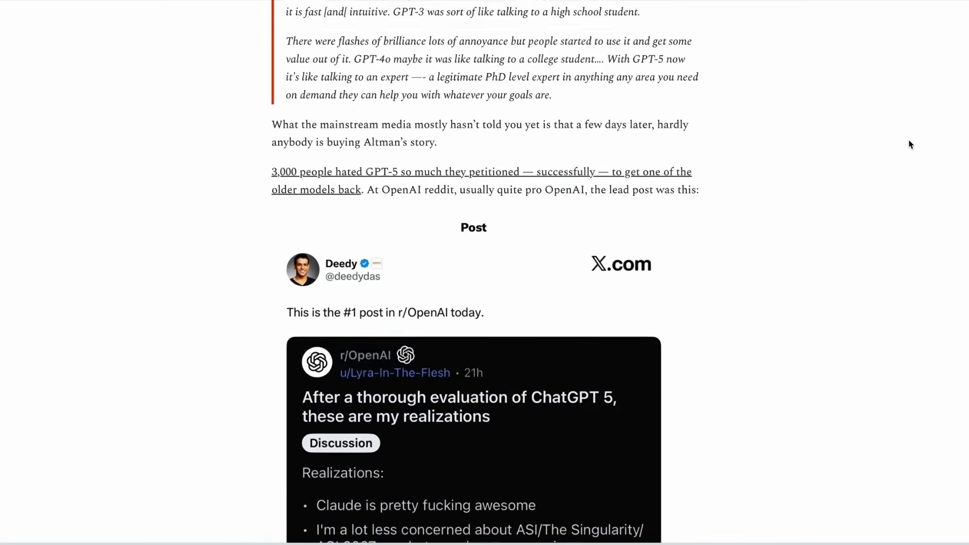
scroll("down", 3)
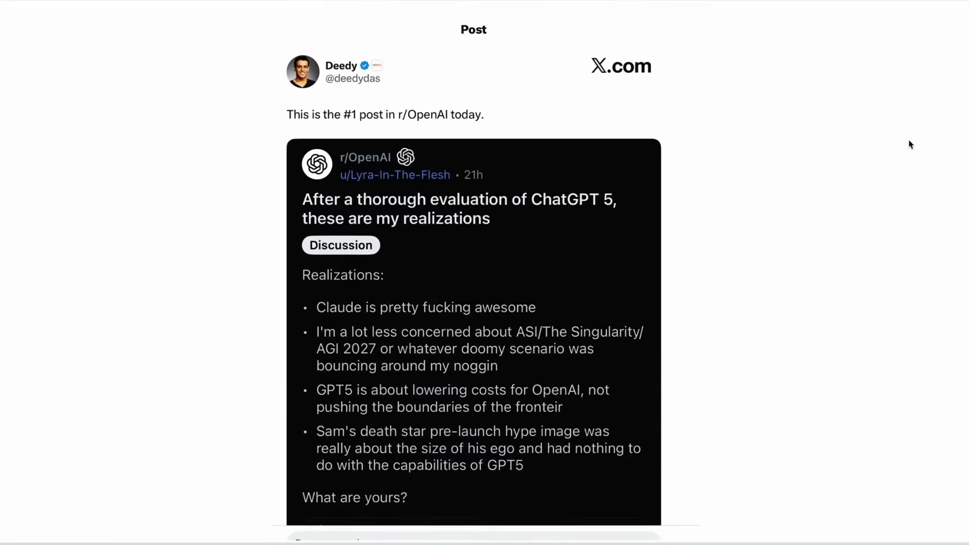
scroll("down", 3)
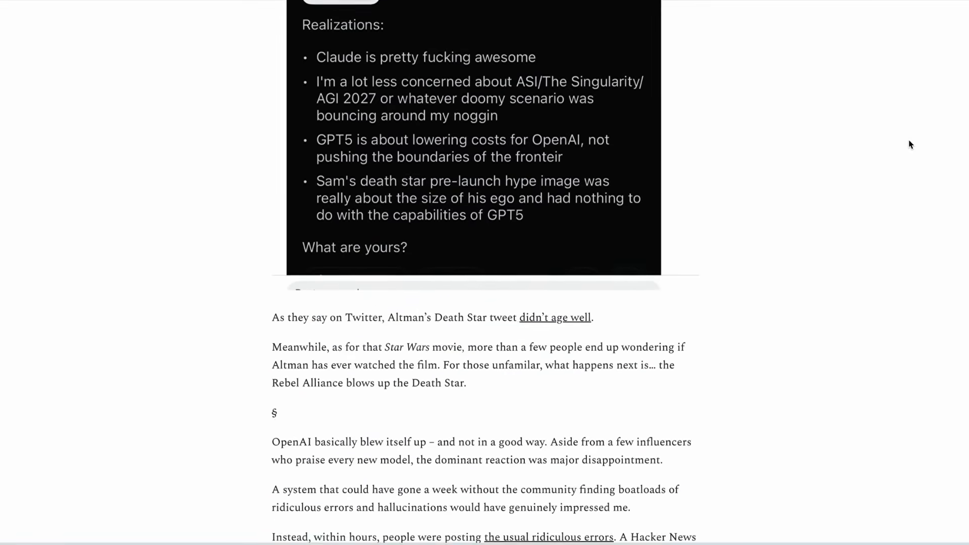
scroll("down", 3)
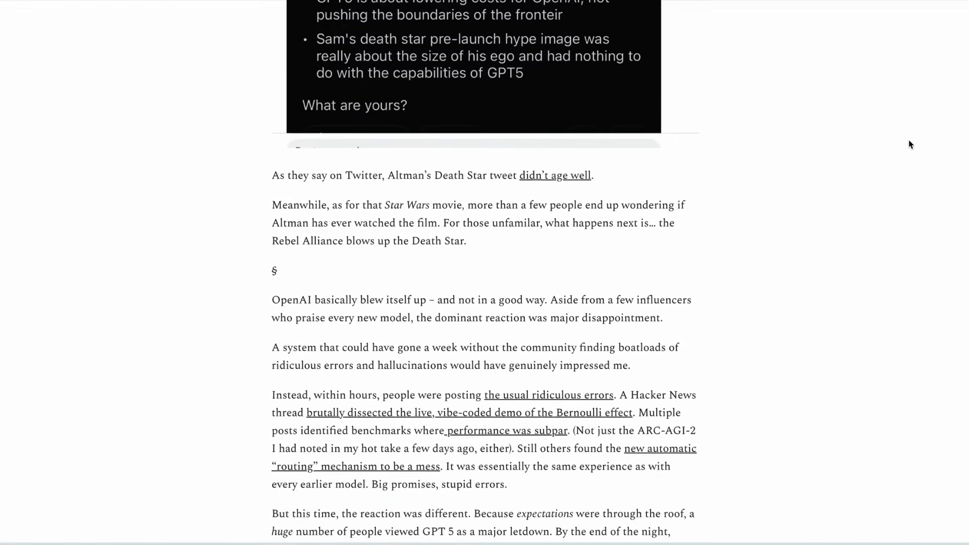
scroll("down", 3)
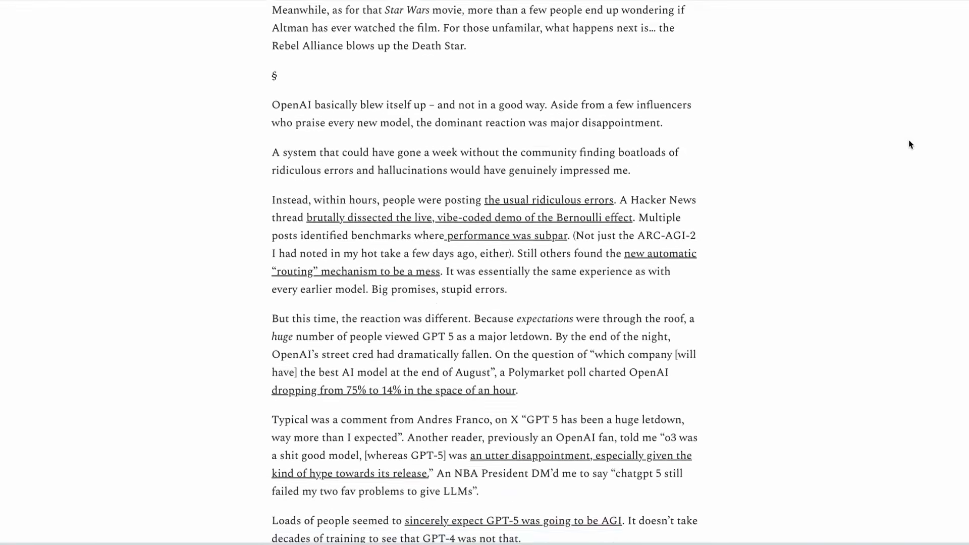
scroll("down", 3)
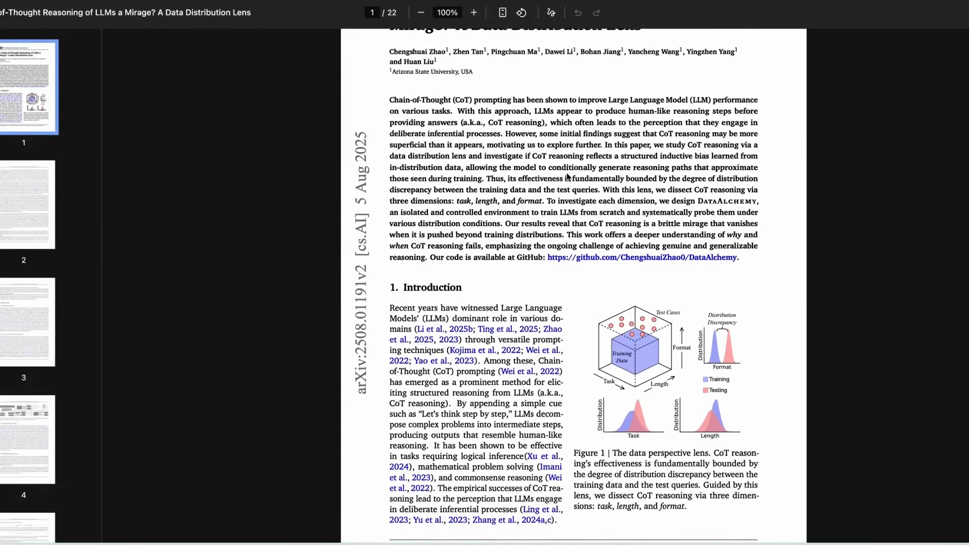
Resize page 2 of the chain-of-thought mirage PDF and scroll to its hypothesis and findings
scroll("down", 3)
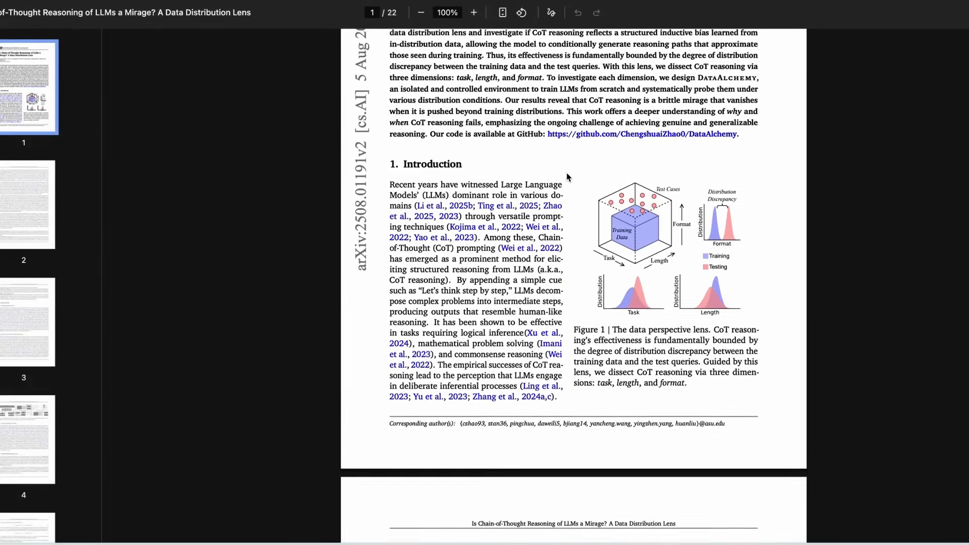
scroll("down", 3)
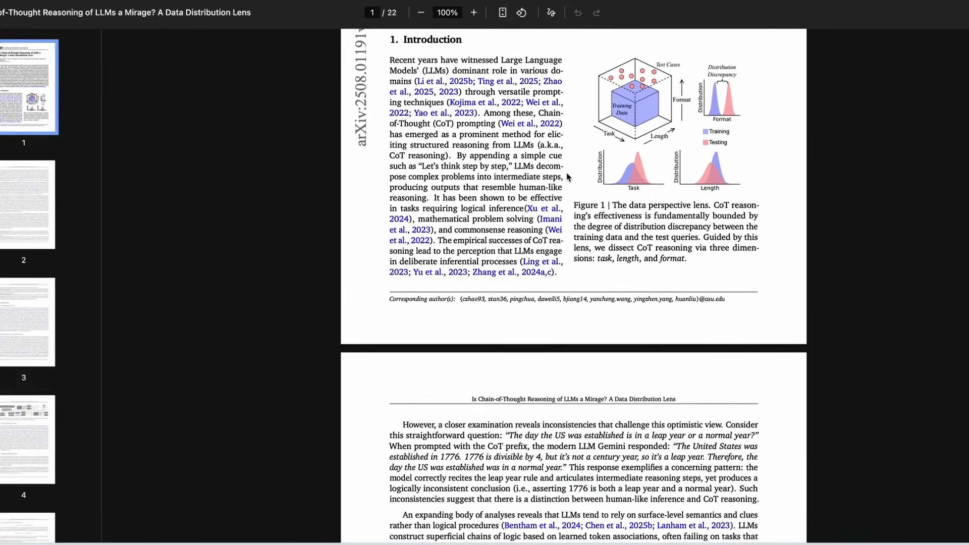
scroll("down", 3)
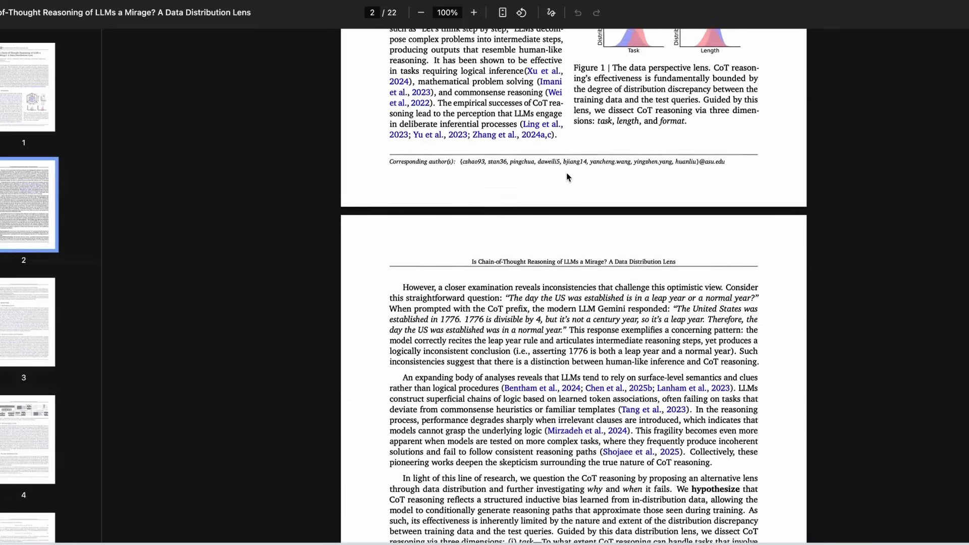
left_click(473, 13)
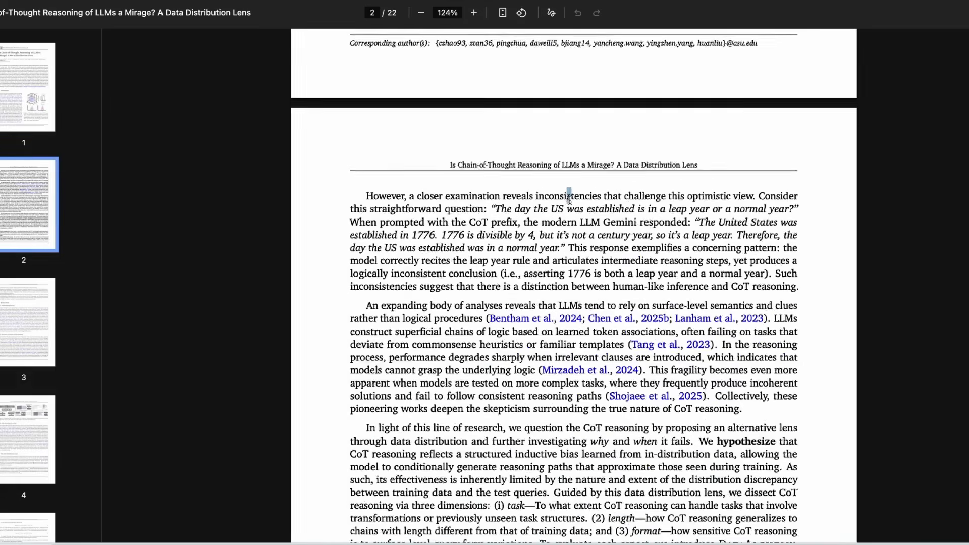
left_click(473, 12)
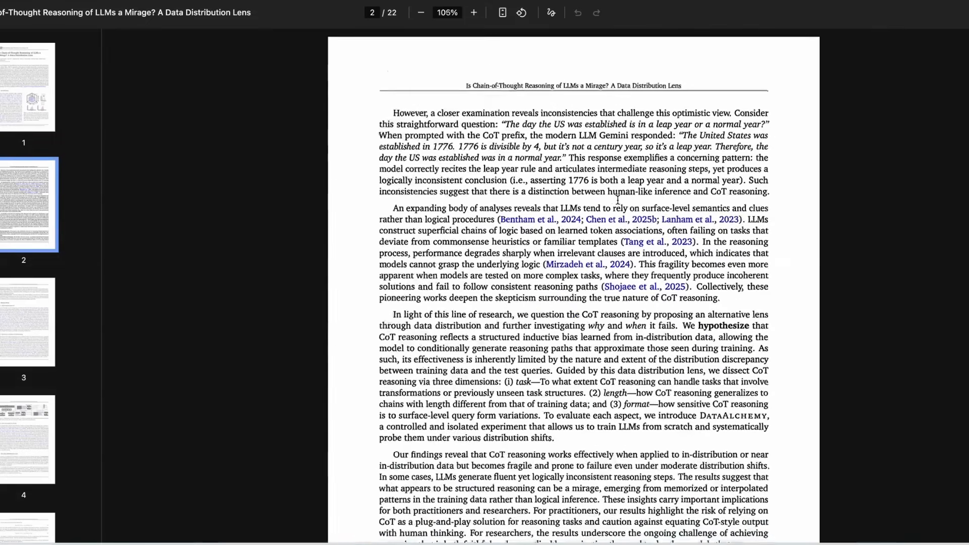
left_click(473, 12)
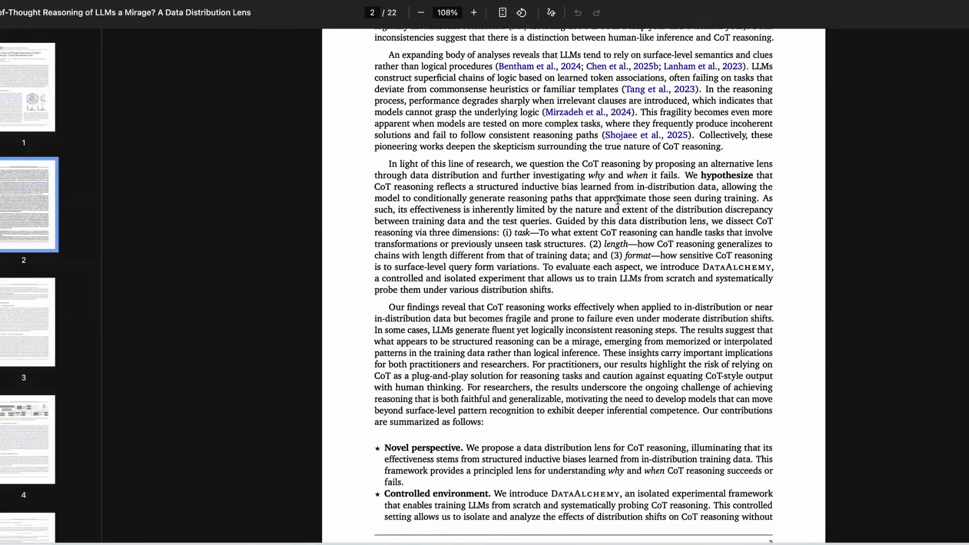
scroll("down", 3)
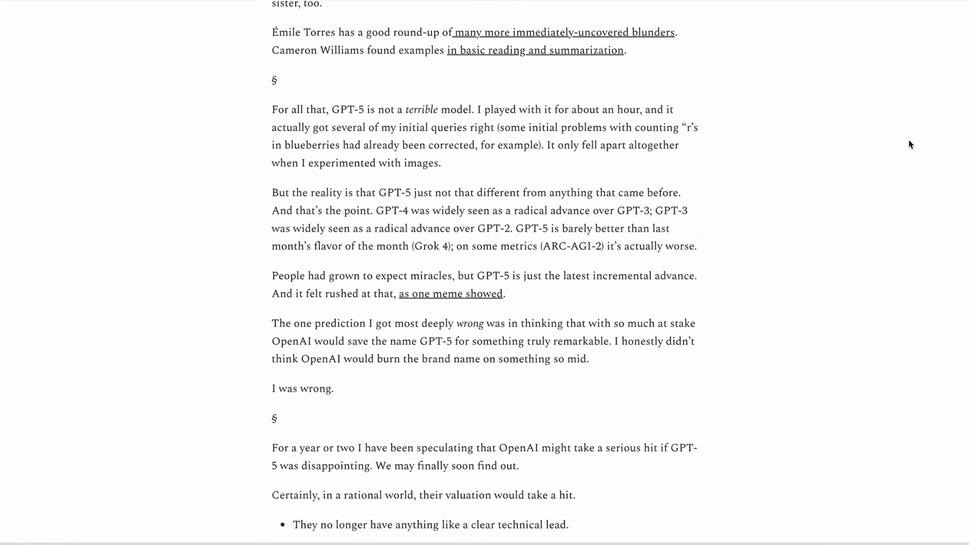
Scroll Marcus's GPT-5 critique down to the bulleted list on OpenAI's valuation taking a hit
scroll("down", 3)
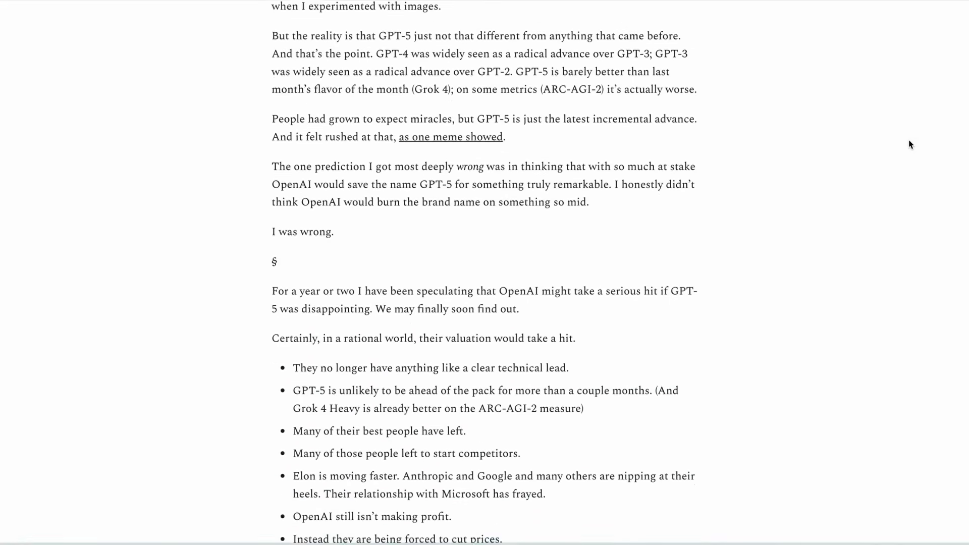
scroll("down", 3)
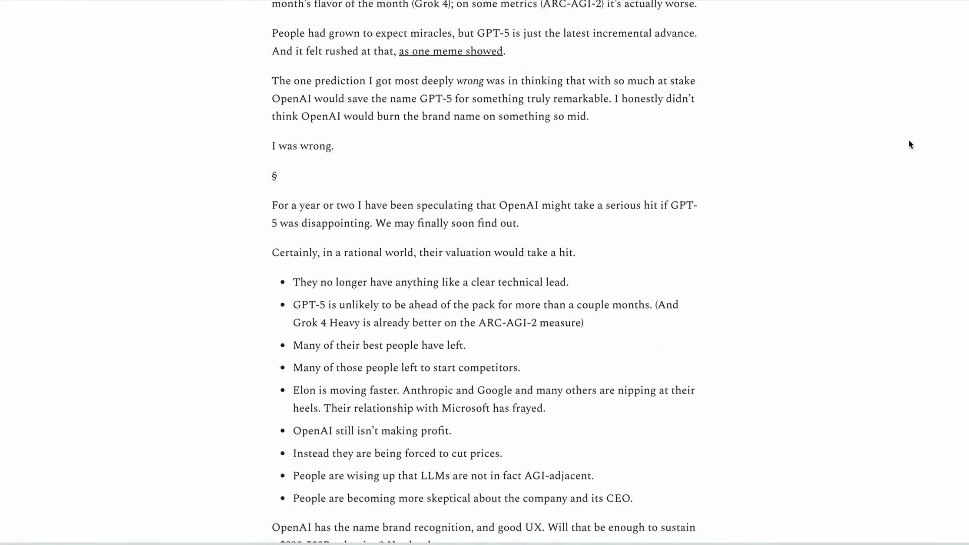
scroll("up", 3)
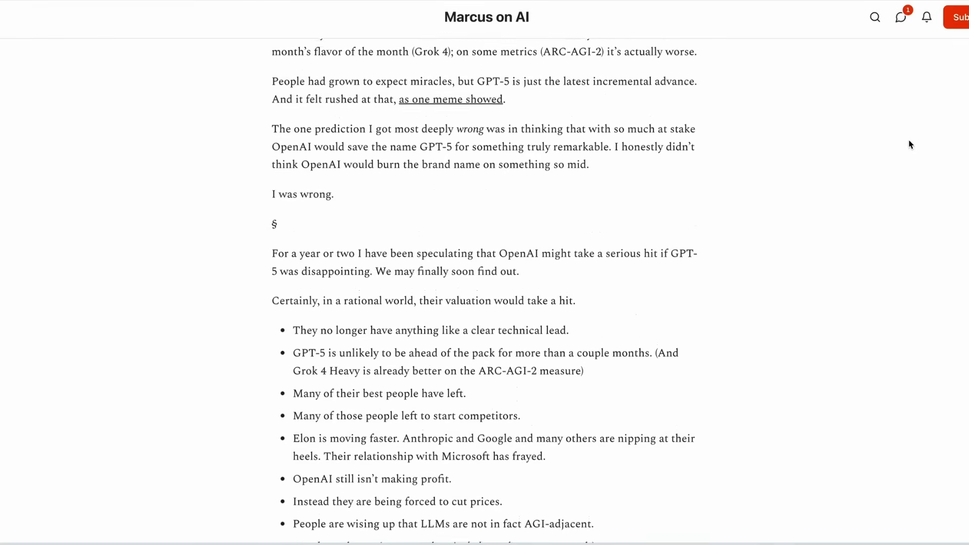
scroll("down", 3)
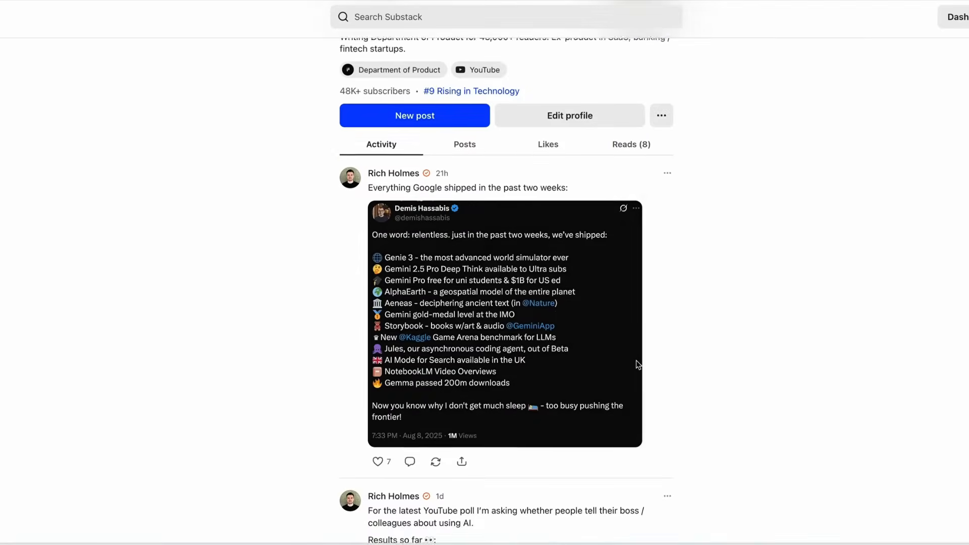
Open the 'Everything Google shipped' note and scroll through Demis Hassabis's embedded launch list
left_click(468, 188)
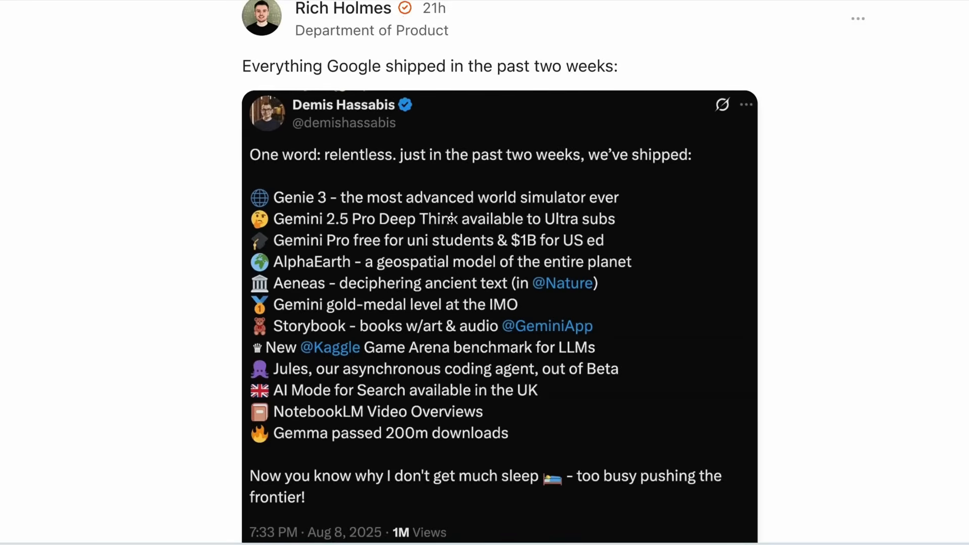
scroll("down", 3)
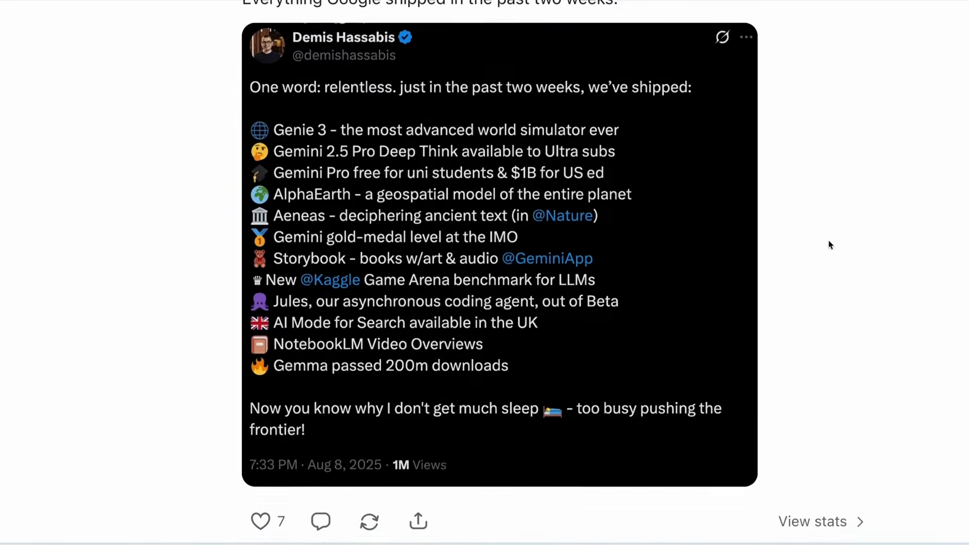
scroll("down", 3)
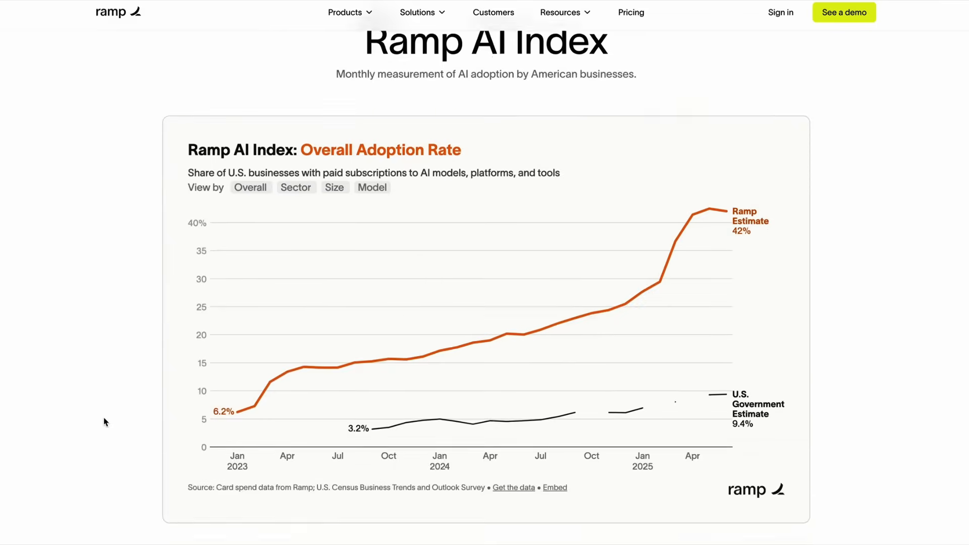
View the Ramp AI Index chart by Model, showing OpenAI 34.2% and Anthropic 9.9%
scroll("down", 3)
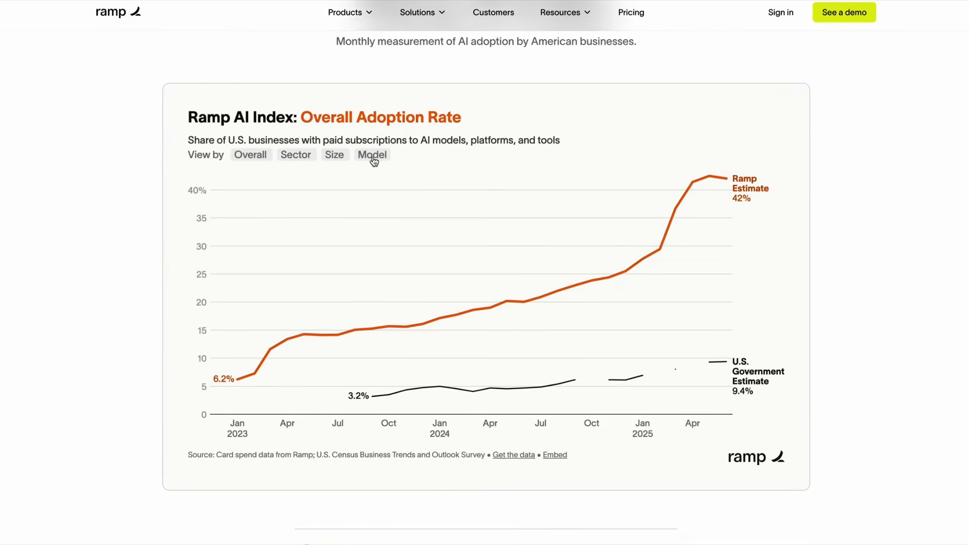
left_click(371, 155)
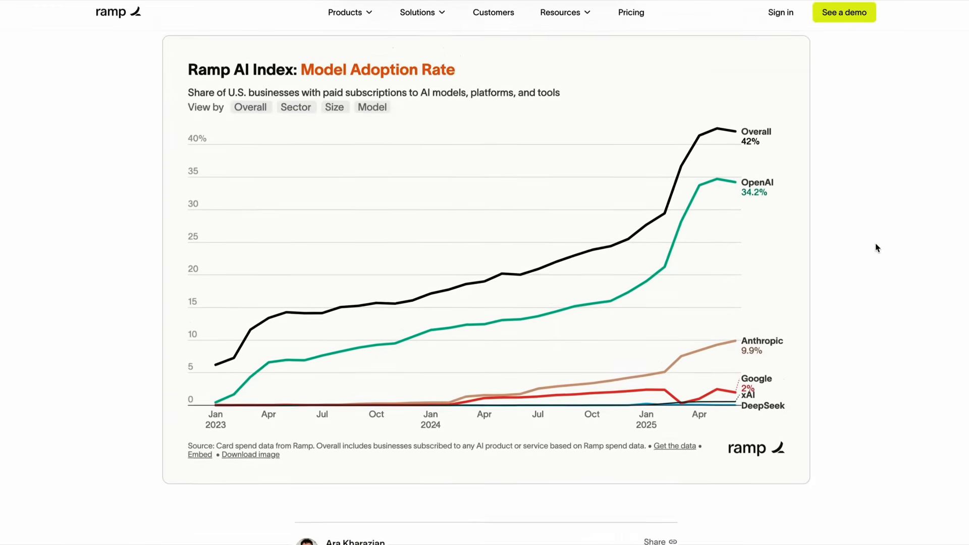
mouse_move(711, 192)
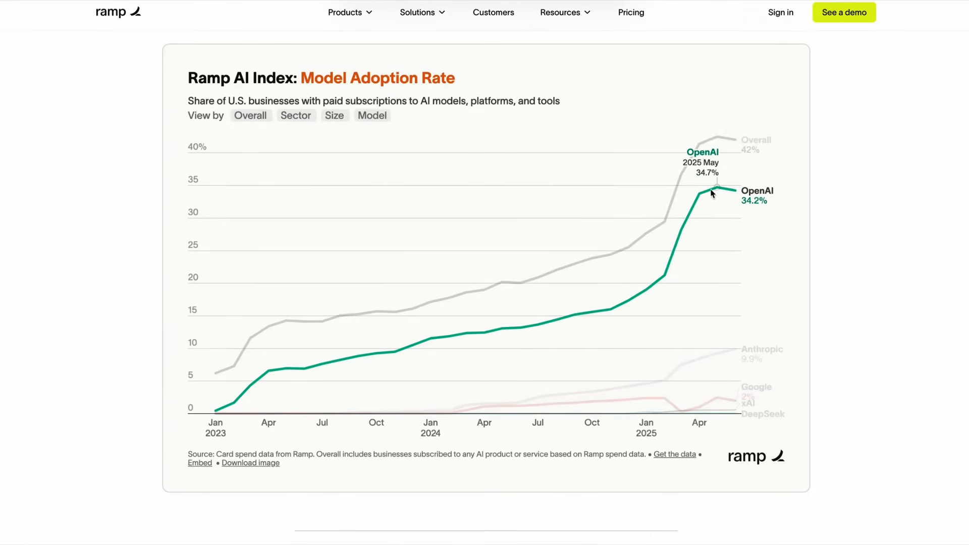
mouse_move(730, 195)
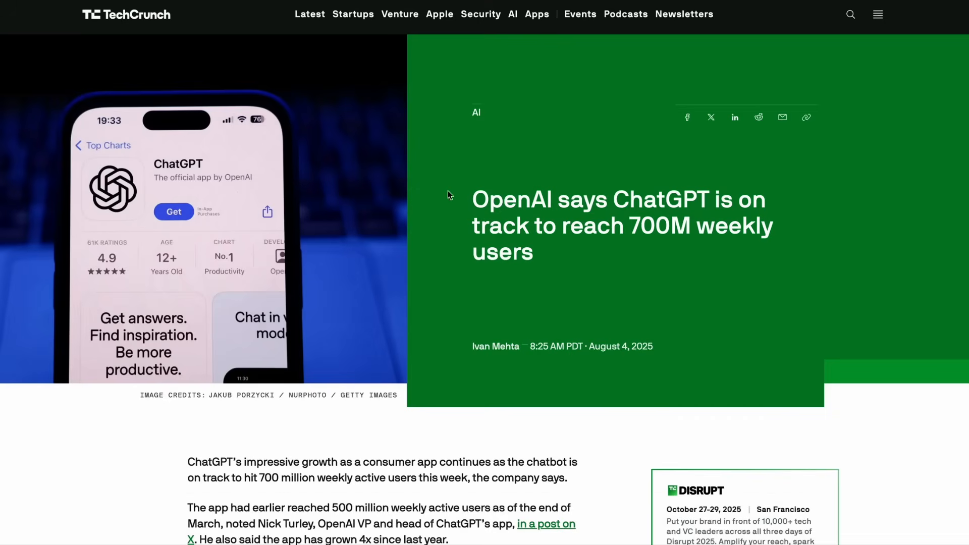
Scroll through the opening paragraphs of TechCrunch's ChatGPT 700M weekly users article
scroll("down", 3)
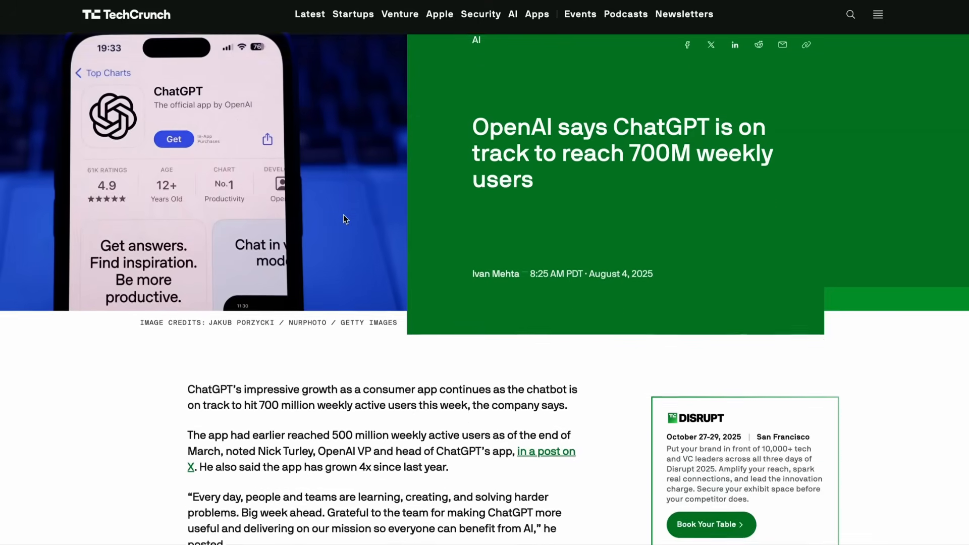
scroll("down", 3)
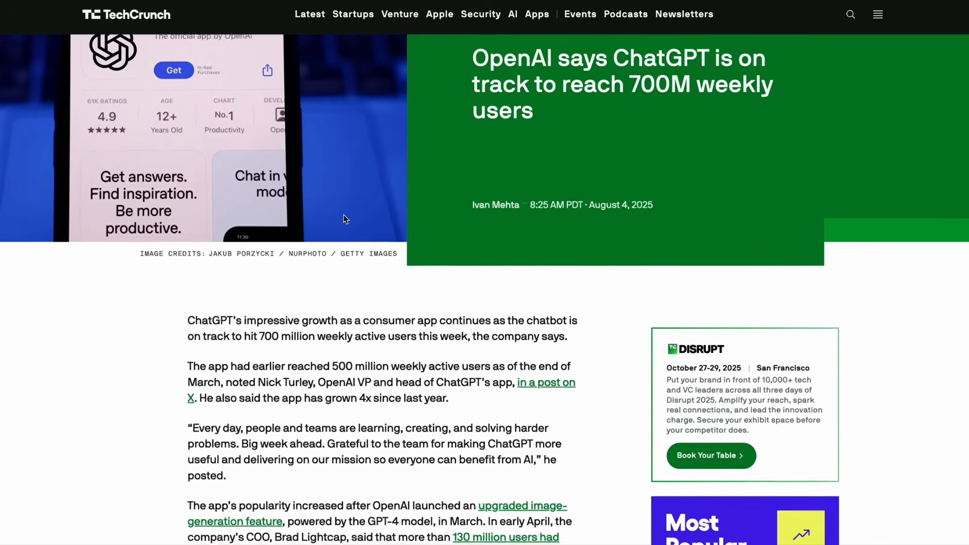
scroll("down", 3)
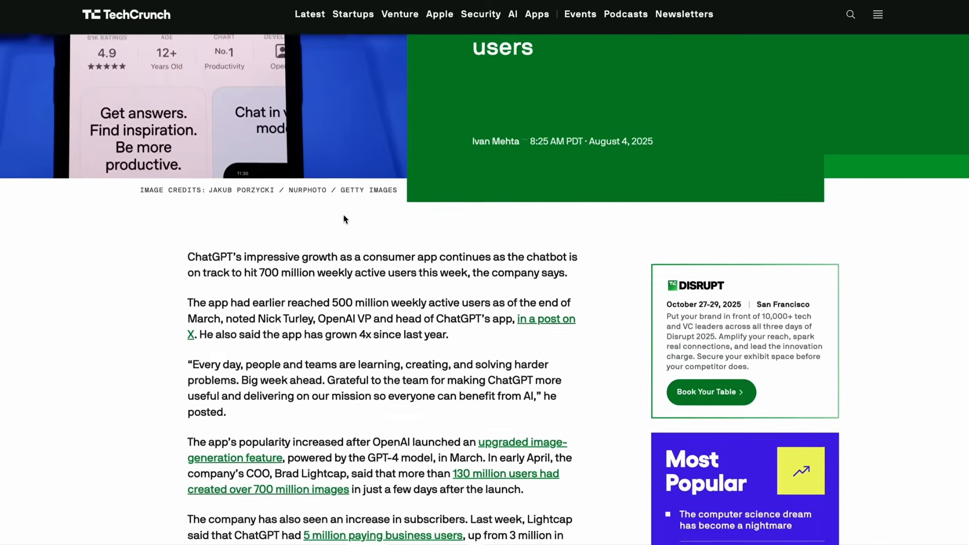
scroll("down", 3)
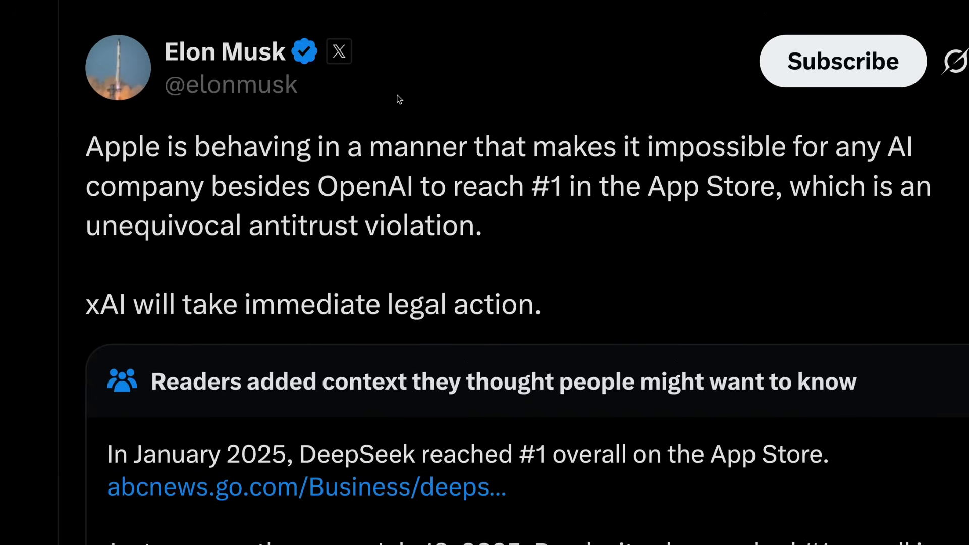
Scroll Elon Musk's Apple App Store antitrust post down to its Community Notes context
scroll("down", 3)
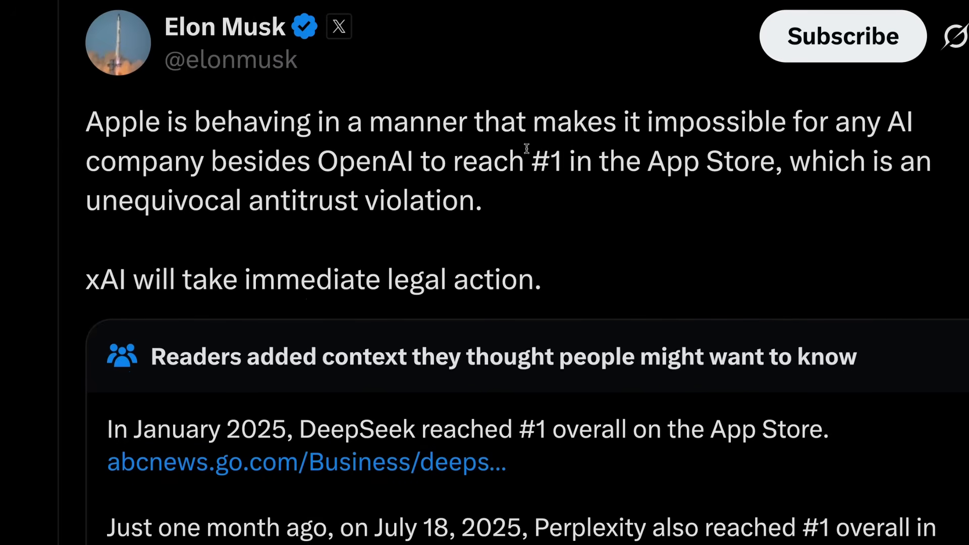
scroll("down", 3)
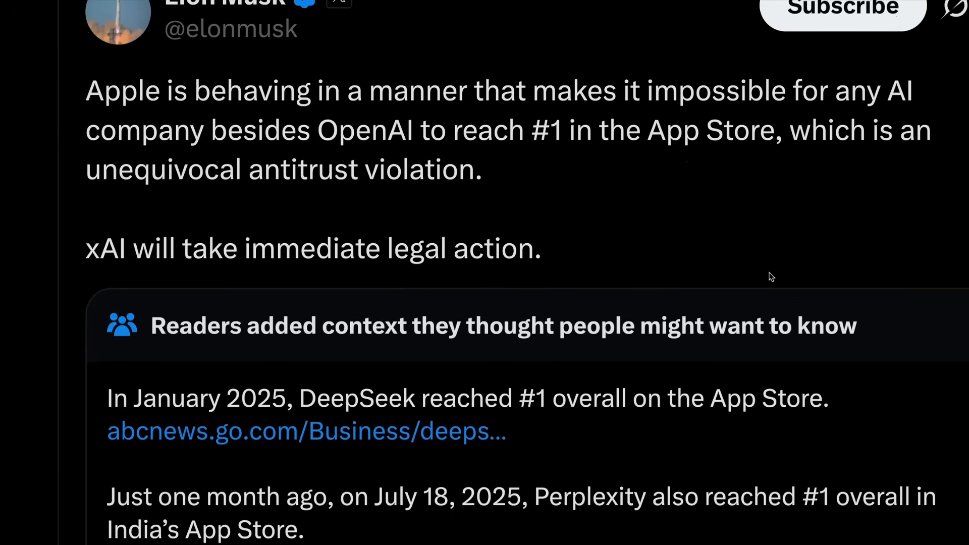
scroll("down", 3)
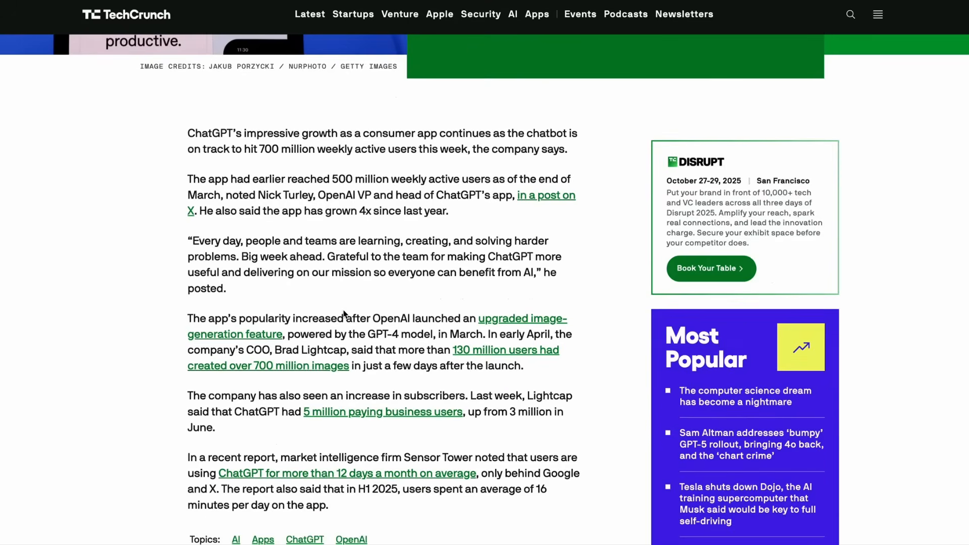
Highlight '700 million weekly active users' and scroll past Sensor Tower stats to the author bio
double_click(309, 152)
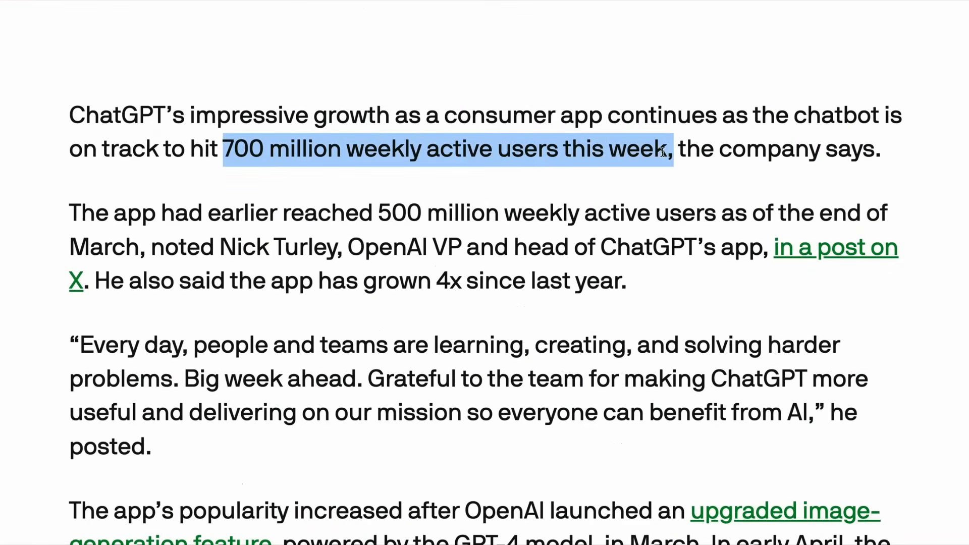
scroll("down", 3)
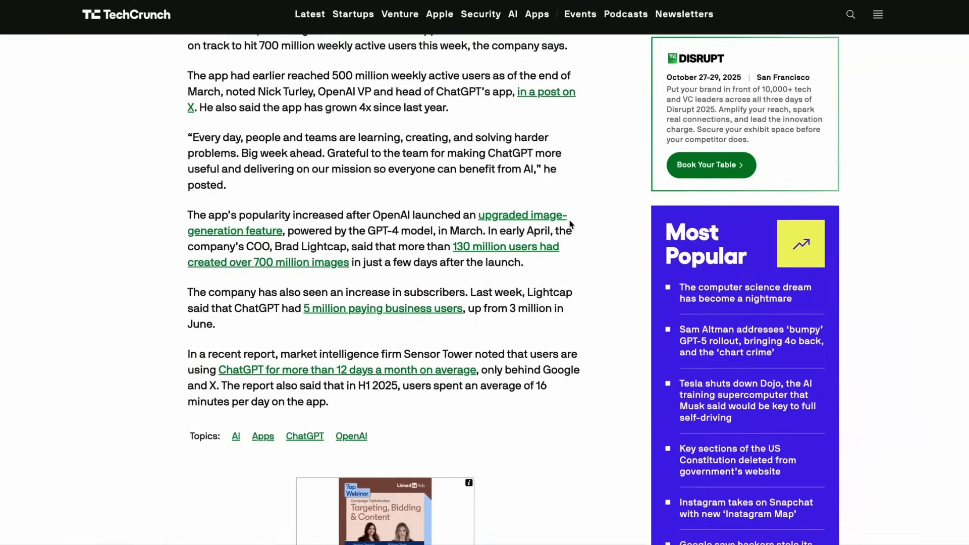
scroll("down", 3)
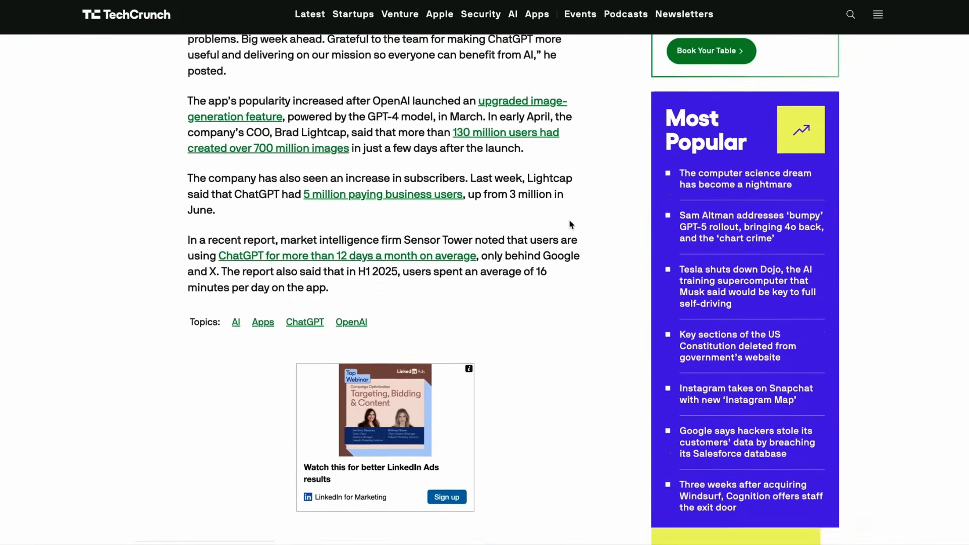
scroll("down", 3)
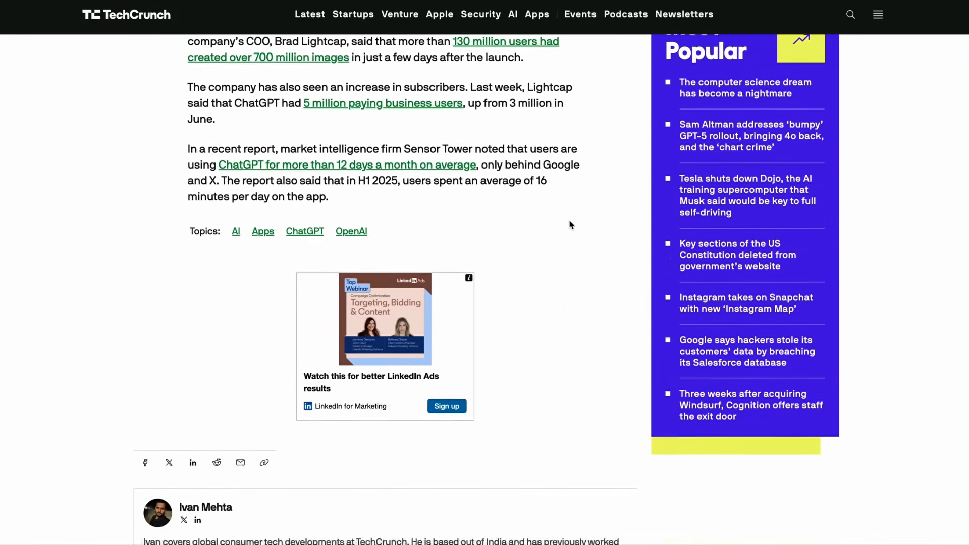
scroll("down", 3)
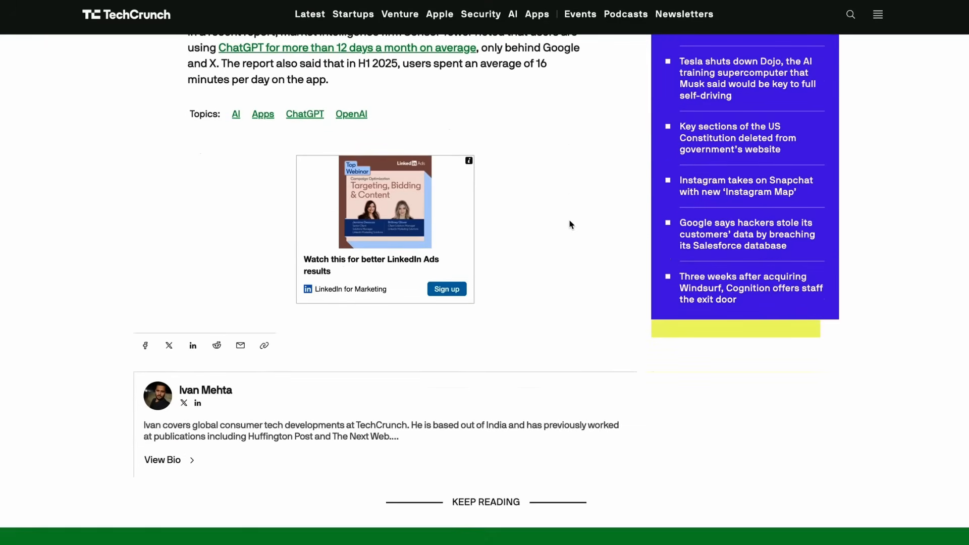